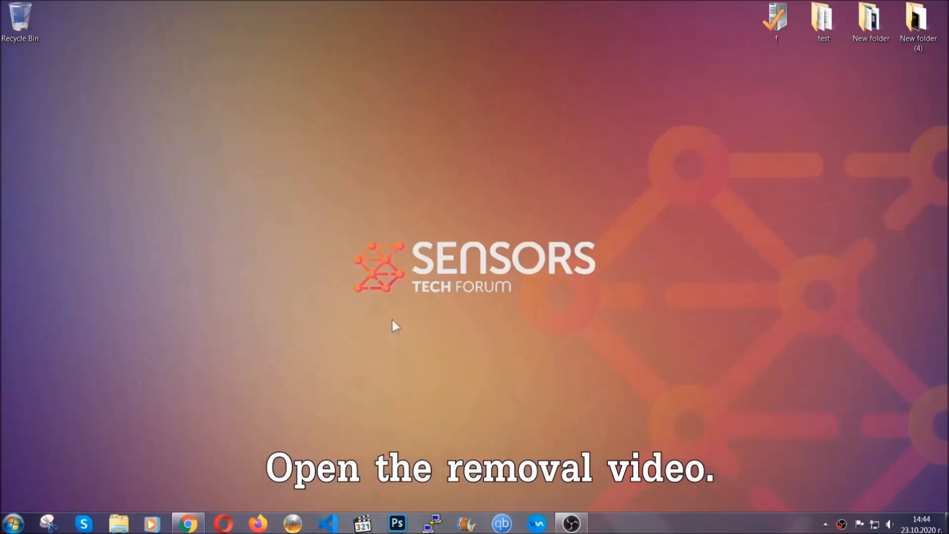
# Open the ransomware removal video and follow its sensorstechforum.com description link.
pyautogui.click(188, 523)
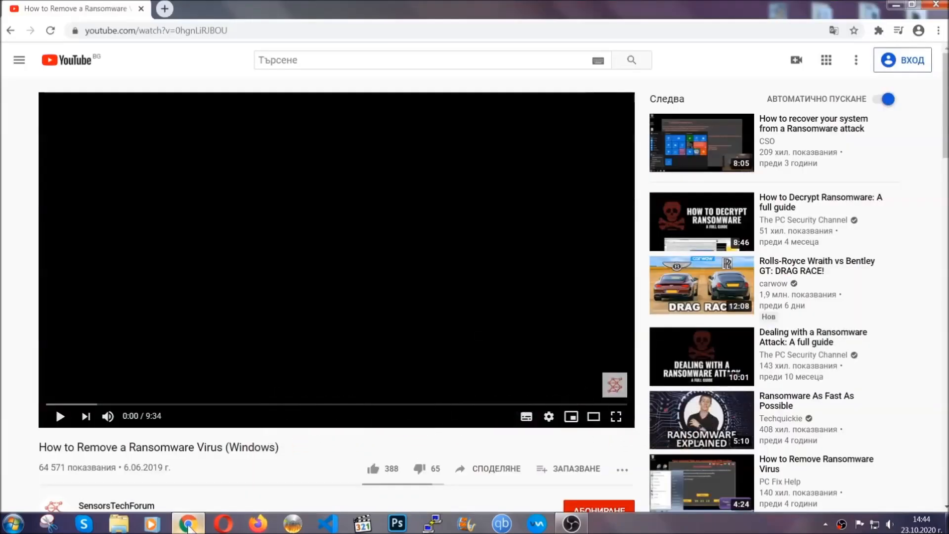
pyautogui.scroll(-3)
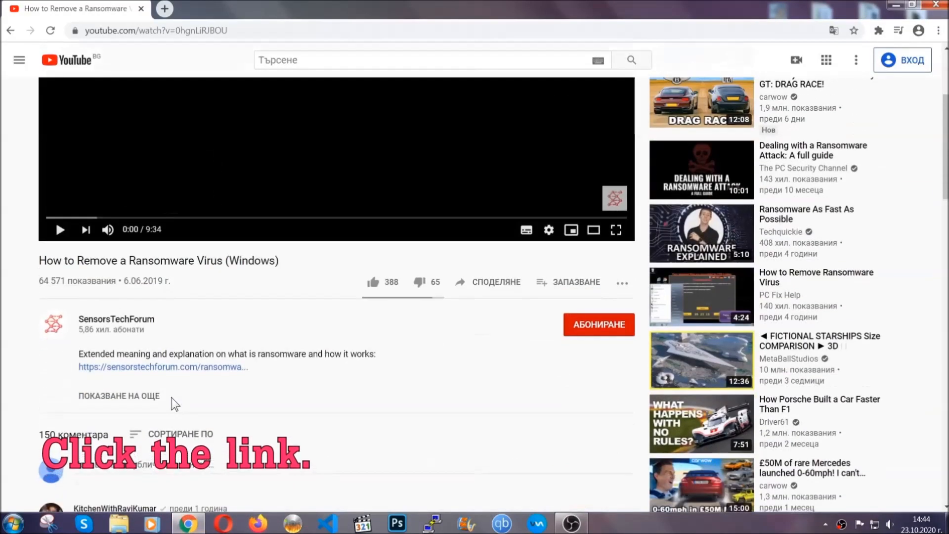
pyautogui.click(162, 367)
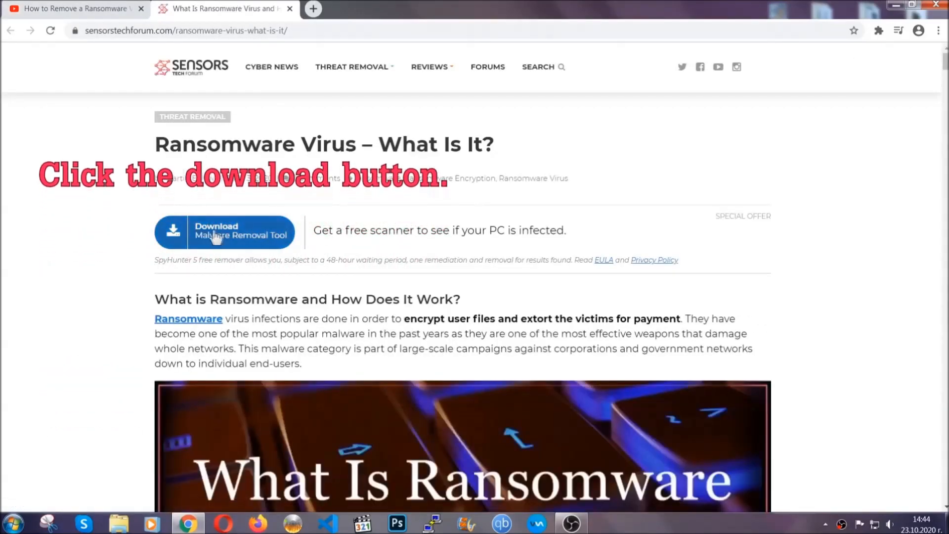
# Download SpyHunter-Installer.exe with the article's 'Download Malware Removal Tool' button.
pyautogui.click(224, 232)
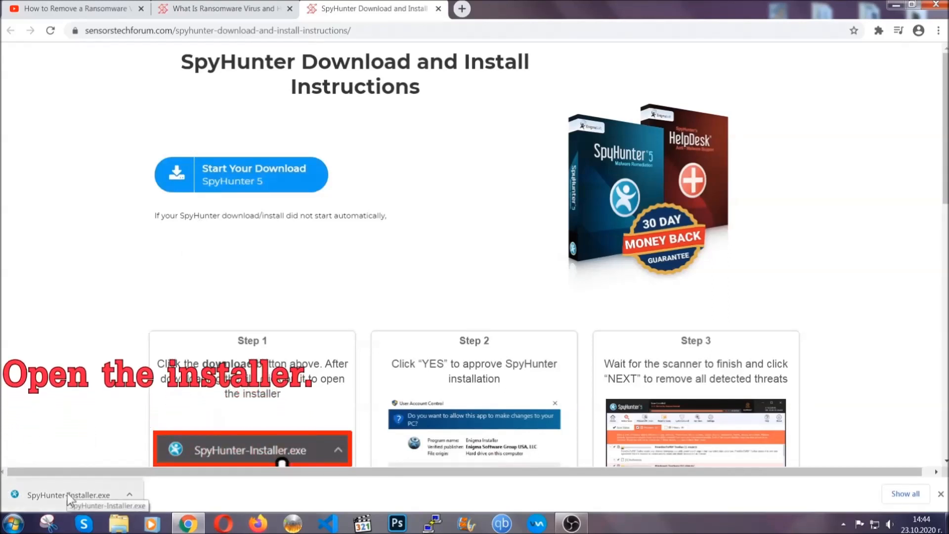
# Run the approved SpyHunter installer in English and accept the EULA to install.
pyautogui.click(67, 495)
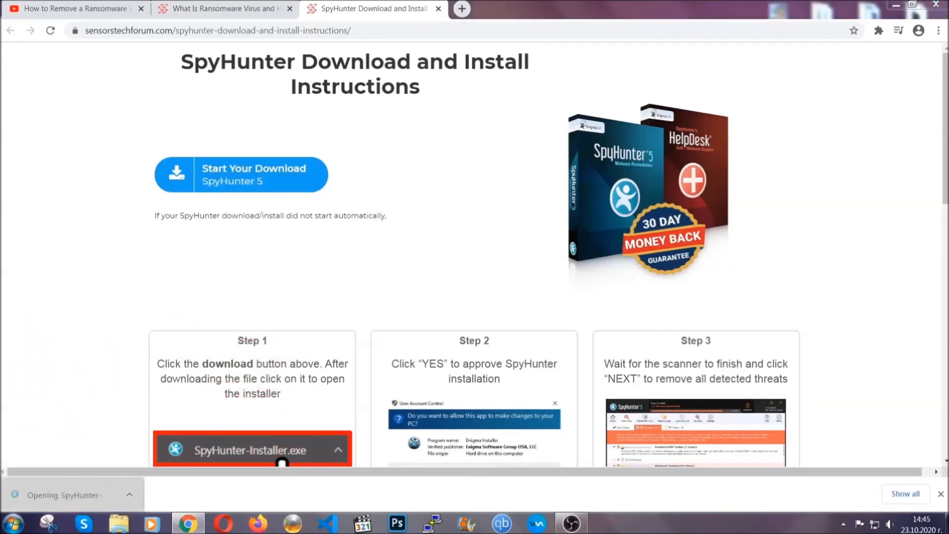
pyautogui.click(247, 450)
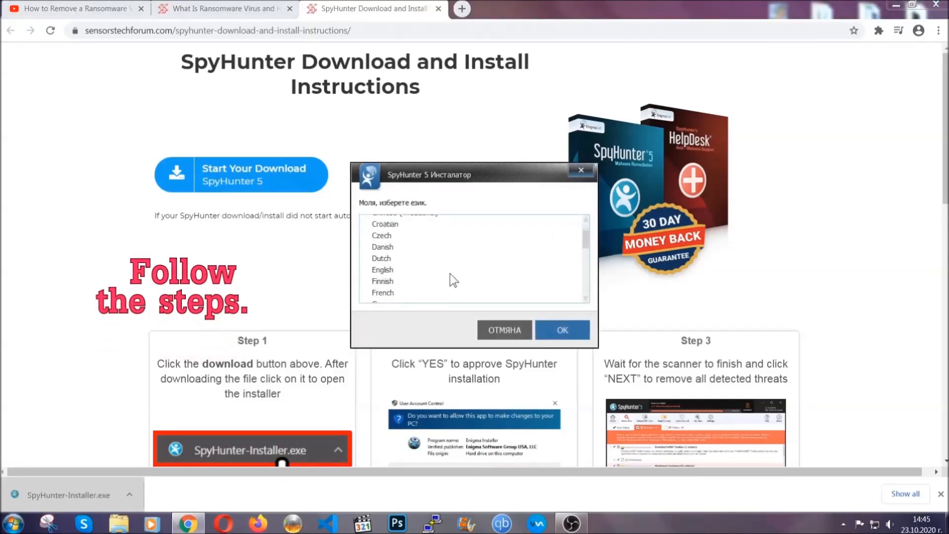
pyautogui.click(382, 269)
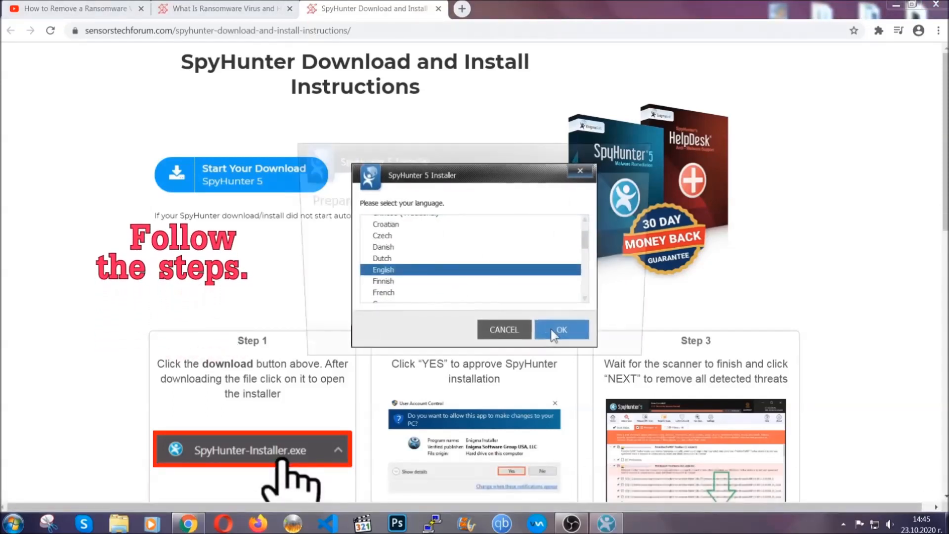
pyautogui.click(560, 329)
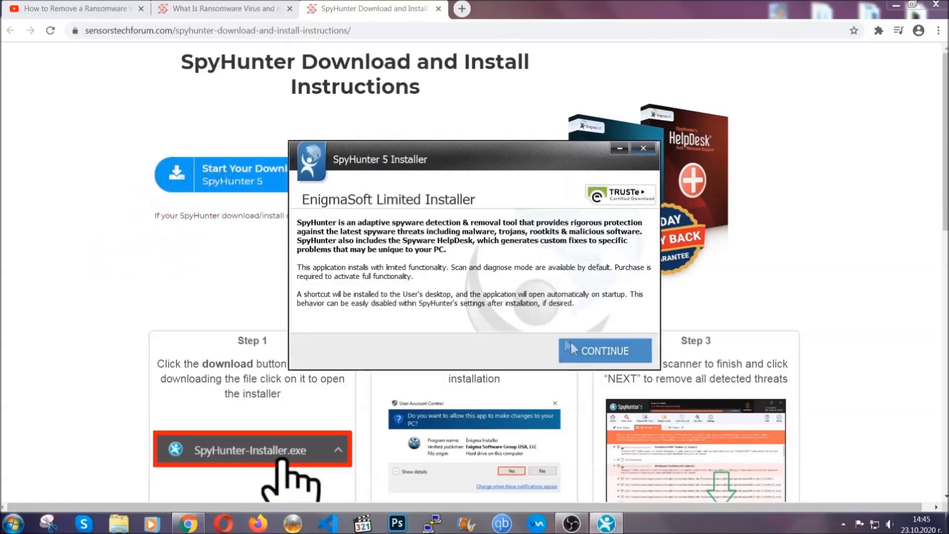
pyautogui.click(604, 351)
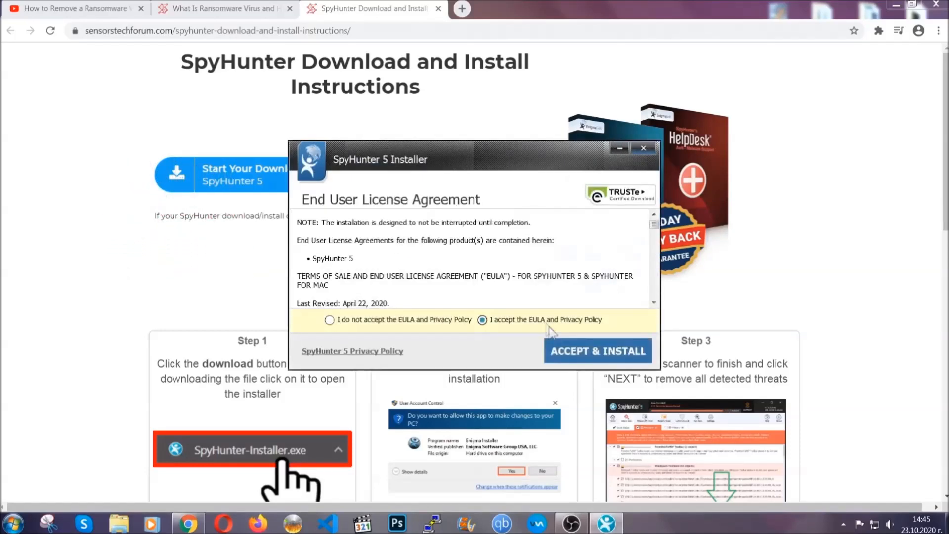
pyautogui.click(596, 351)
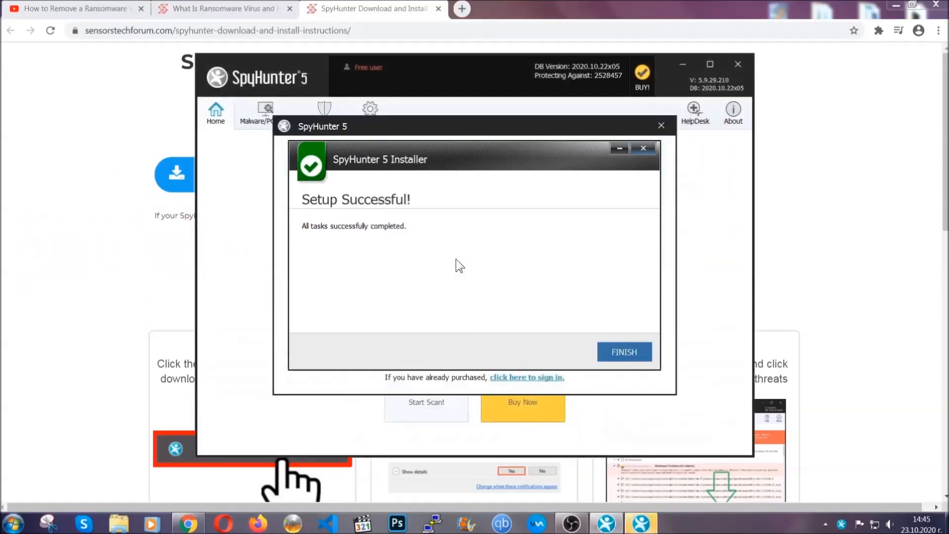
# Finish SpyHunter setup and remove the detected Keygen.exe PUP after scanning.
pyautogui.click(623, 351)
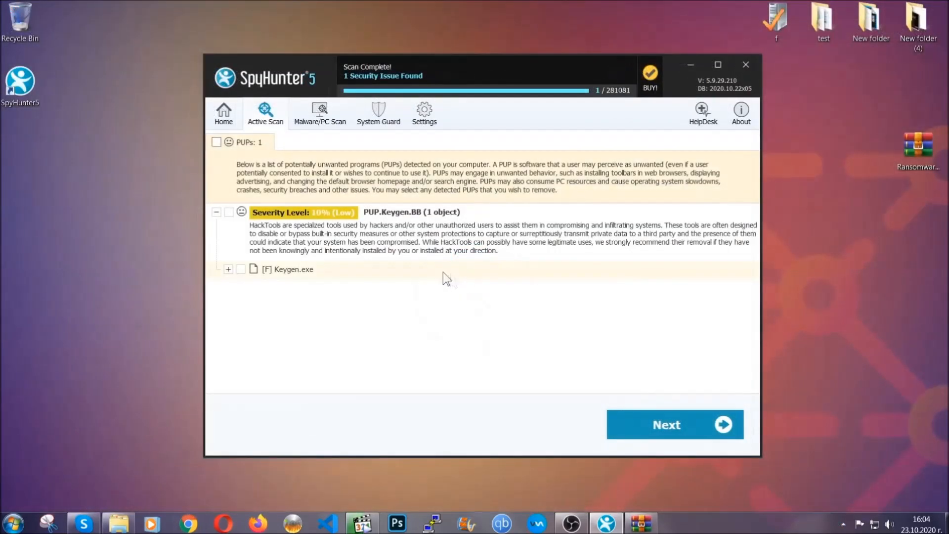
pyautogui.click(216, 142)
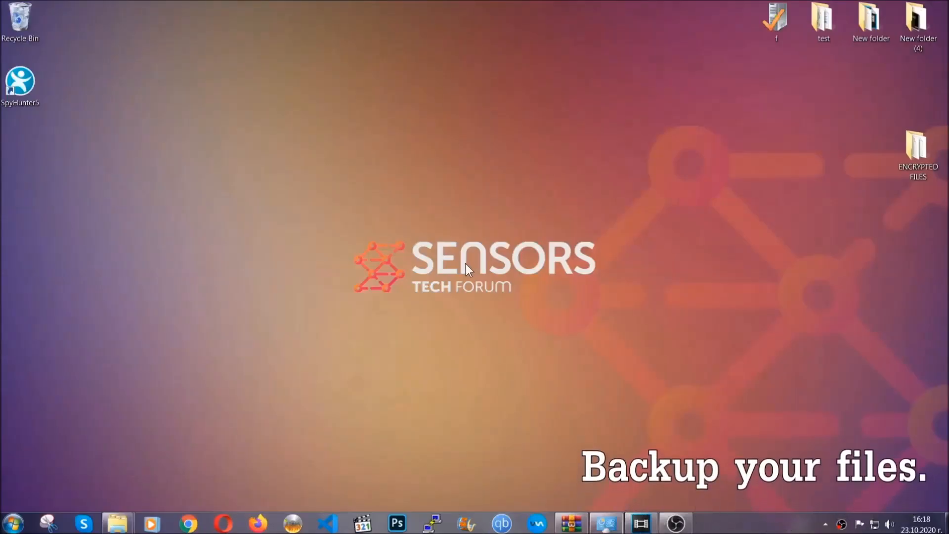
# Copy the six .efji files from ENCRYPTED FILES and paste them onto FLASH DRIVE (H:).
pyautogui.click(917, 150)
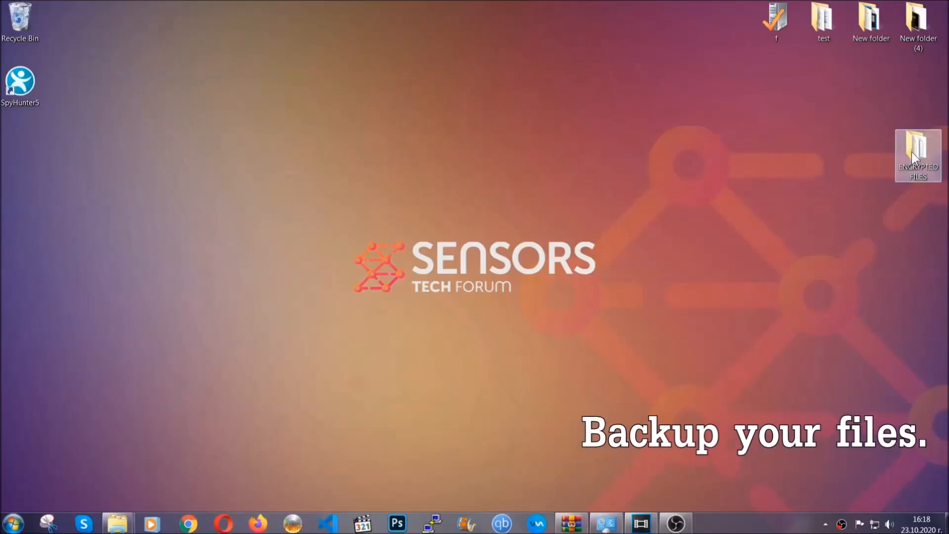
pyautogui.doubleClick(917, 155)
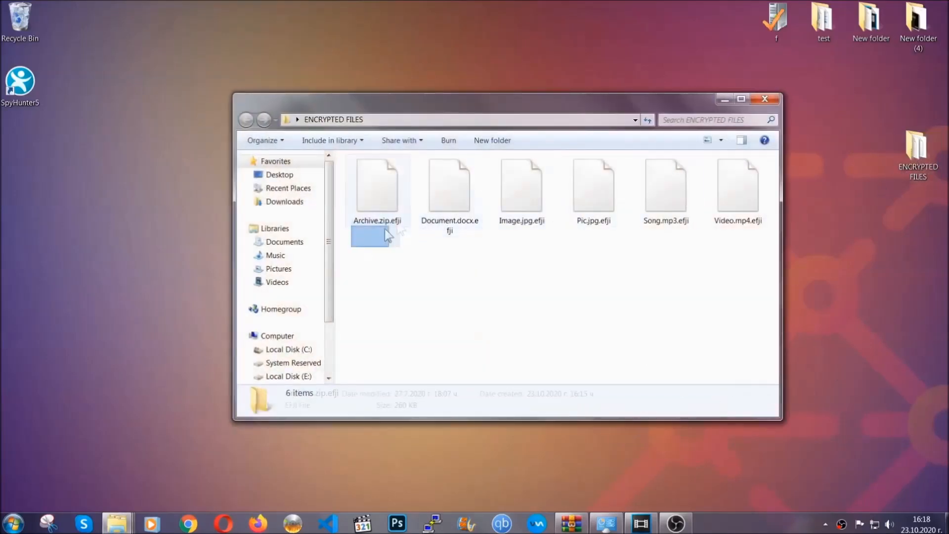
pyautogui.rightClick(744, 181)
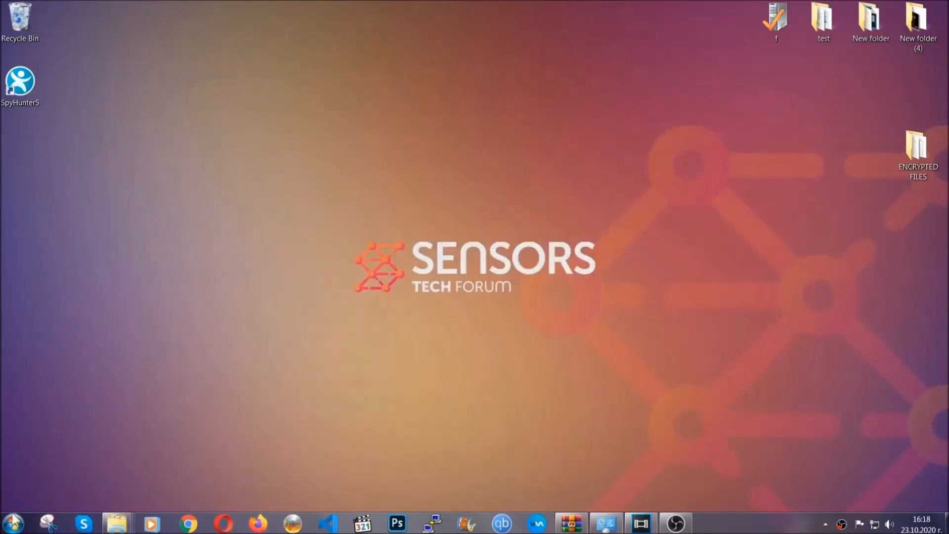
pyautogui.moveTo(184, 376)
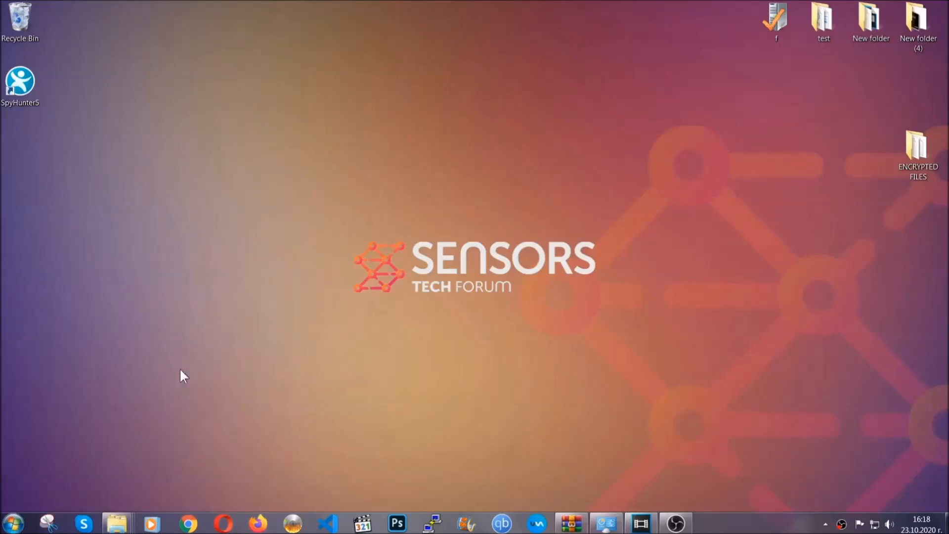
pyautogui.click(116, 523)
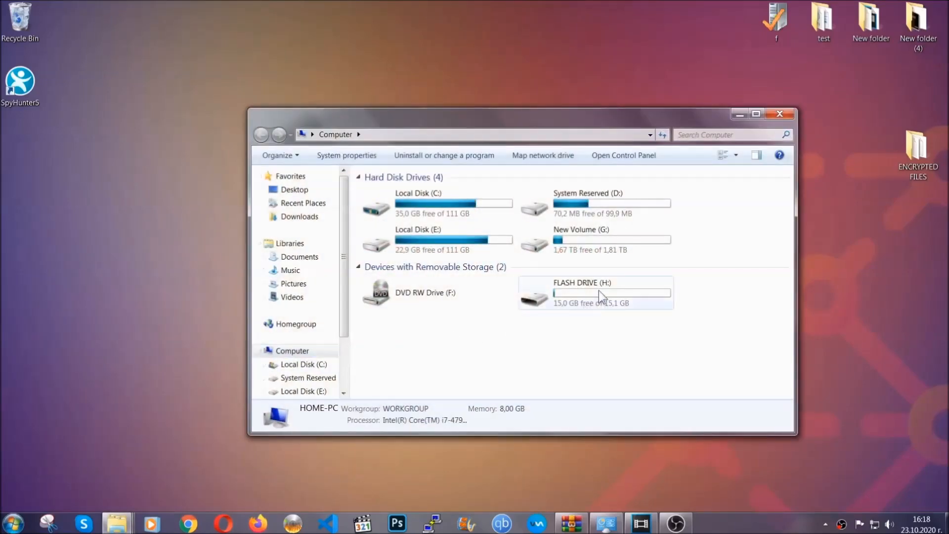
pyautogui.doubleClick(581, 292)
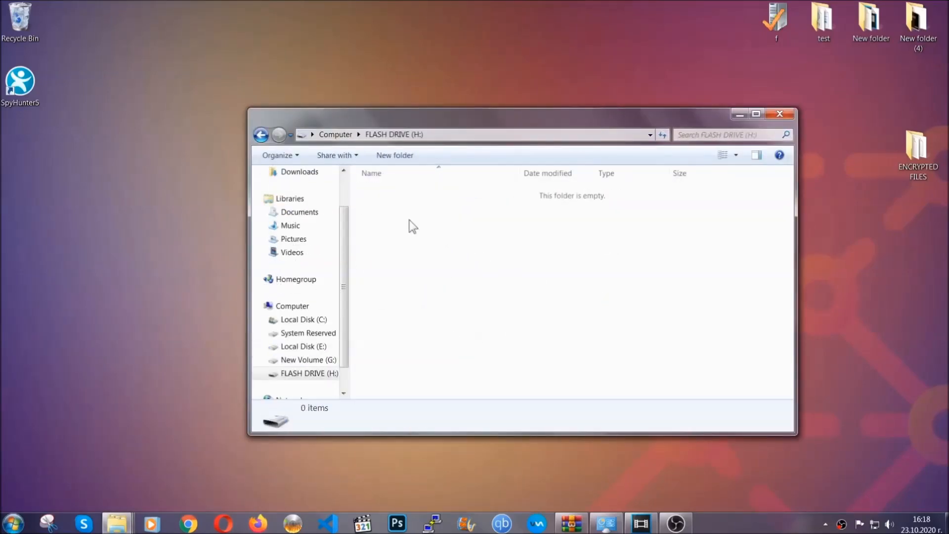
pyautogui.rightClick(413, 227)
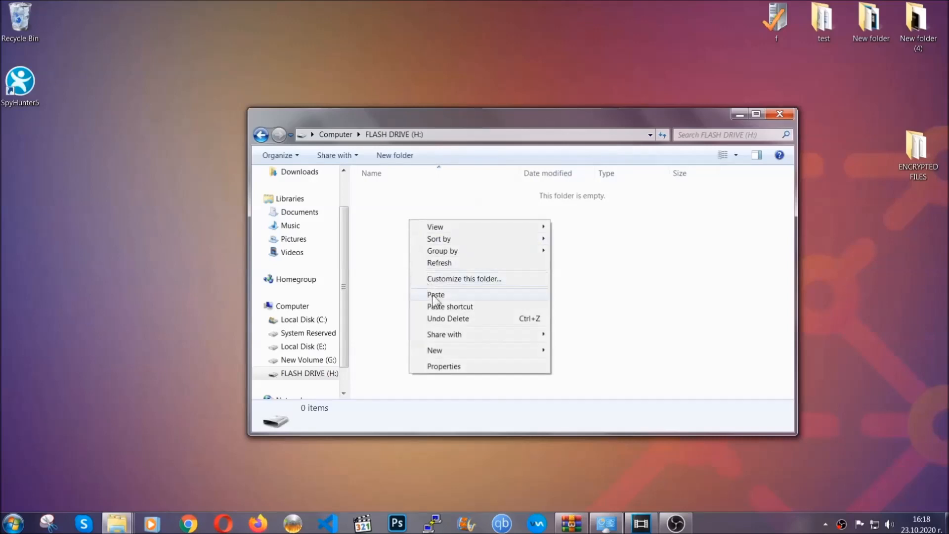
pyautogui.click(436, 295)
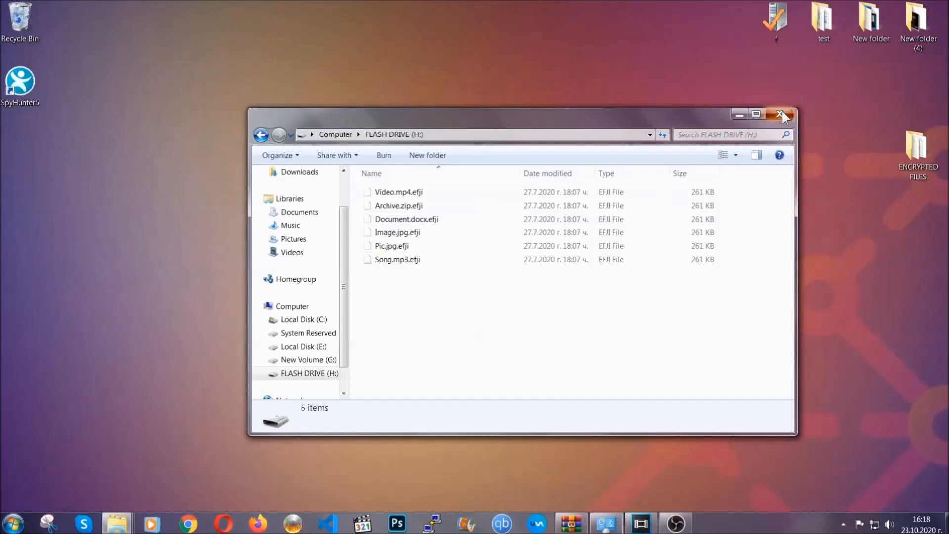
pyautogui.click(781, 114)
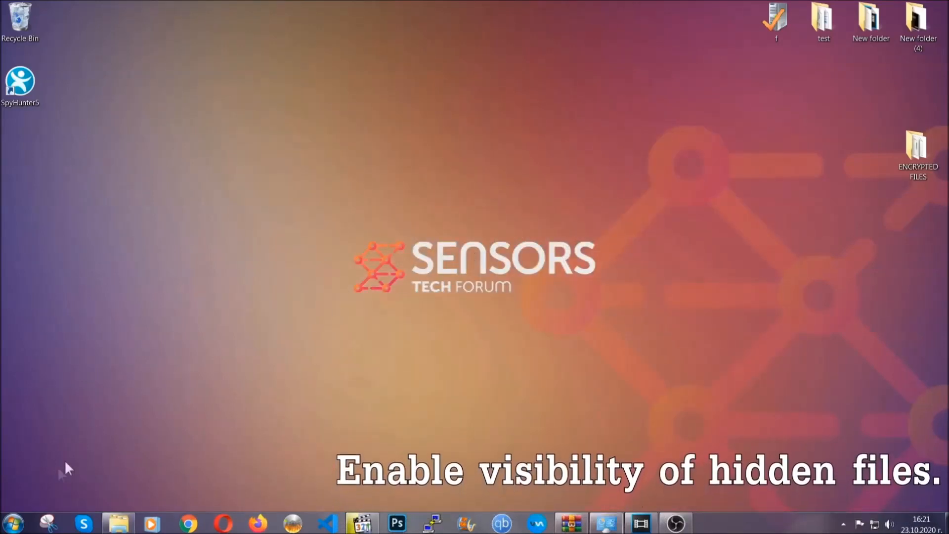
# Find the setting via Start search and set 'Show hidden files, folders, and drives'.
pyautogui.click(12, 523)
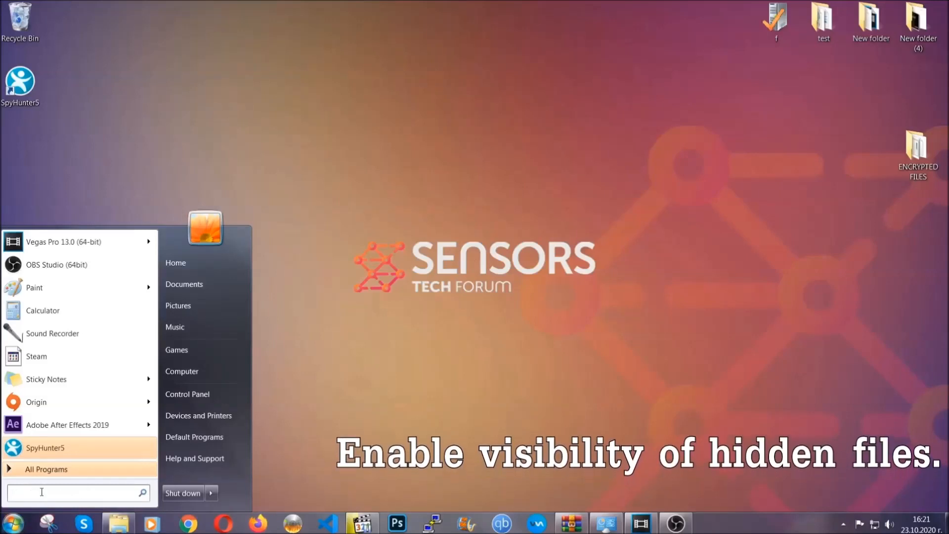
pyautogui.write('s')
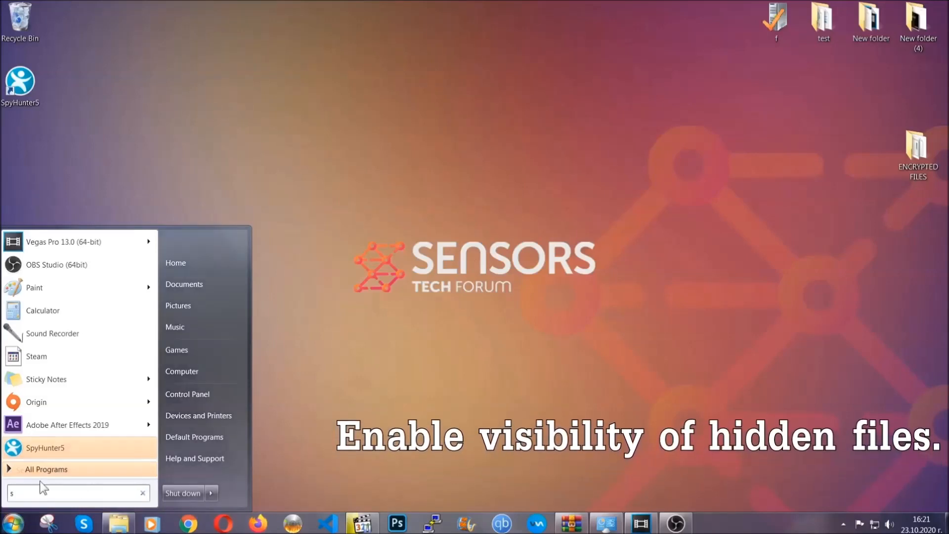
pyautogui.write('how hidden files and folders')
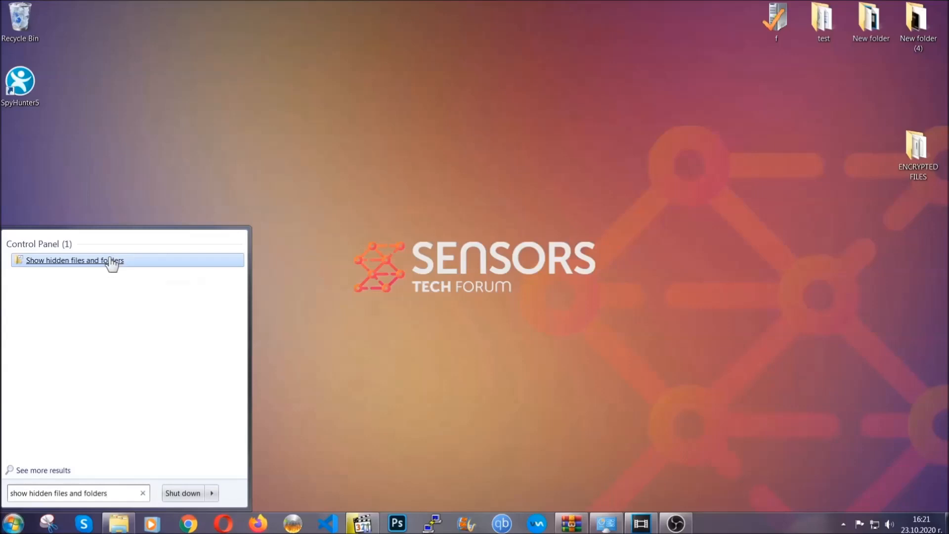
pyautogui.click(75, 259)
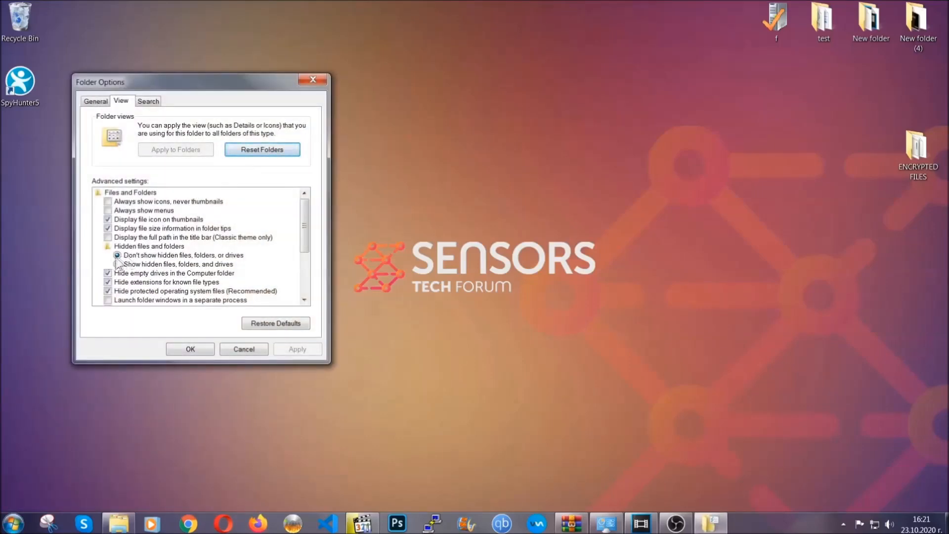
pyautogui.click(119, 264)
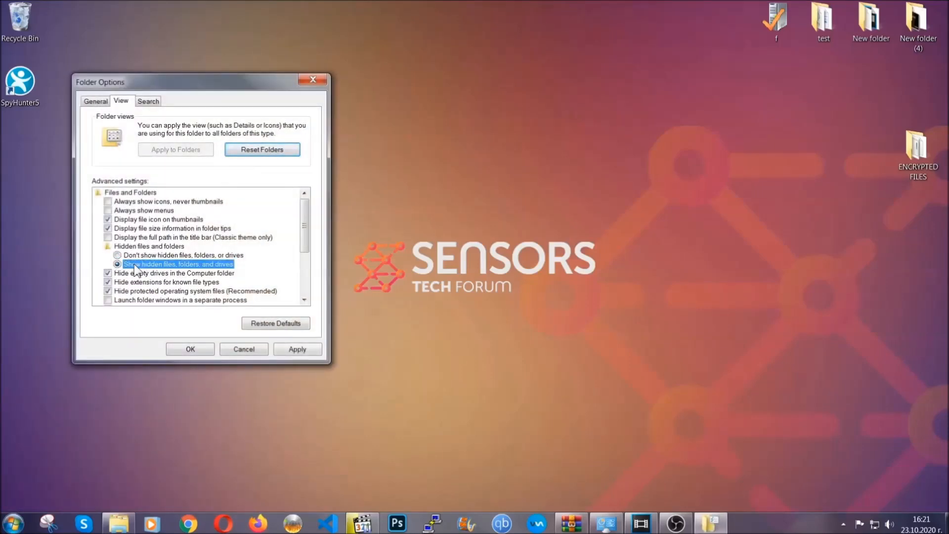
pyautogui.click(297, 349)
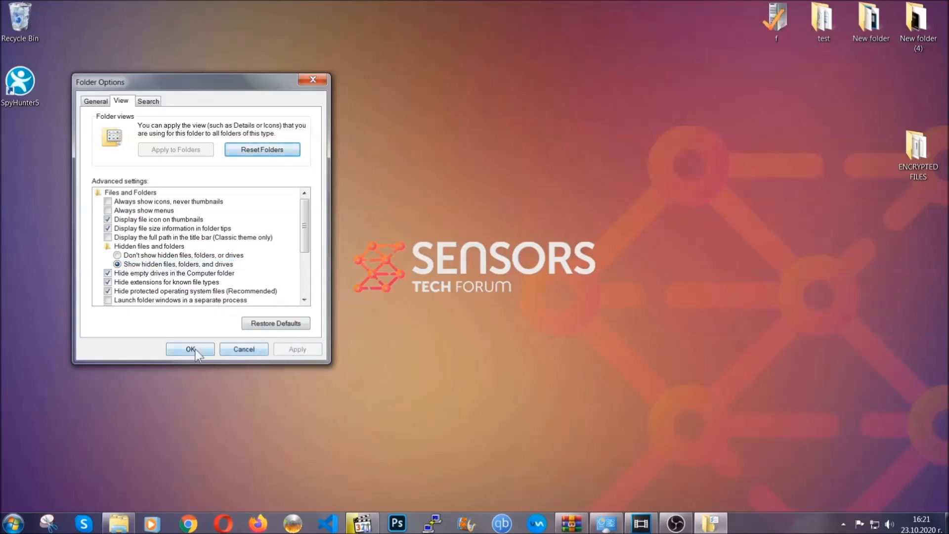
pyautogui.click(190, 350)
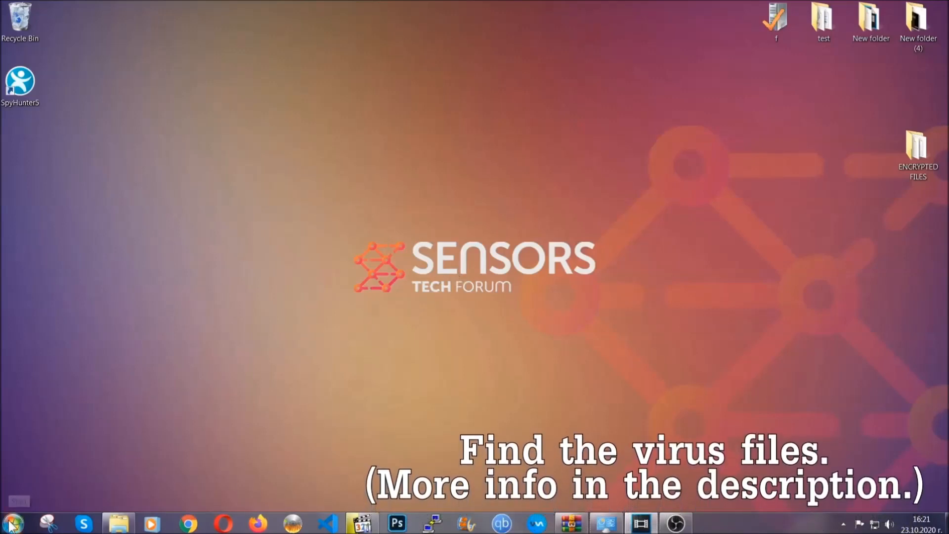
# Search Computer for 'fileextension:exe Example Virus Name' and right-click the found application.
pyautogui.click(10, 523)
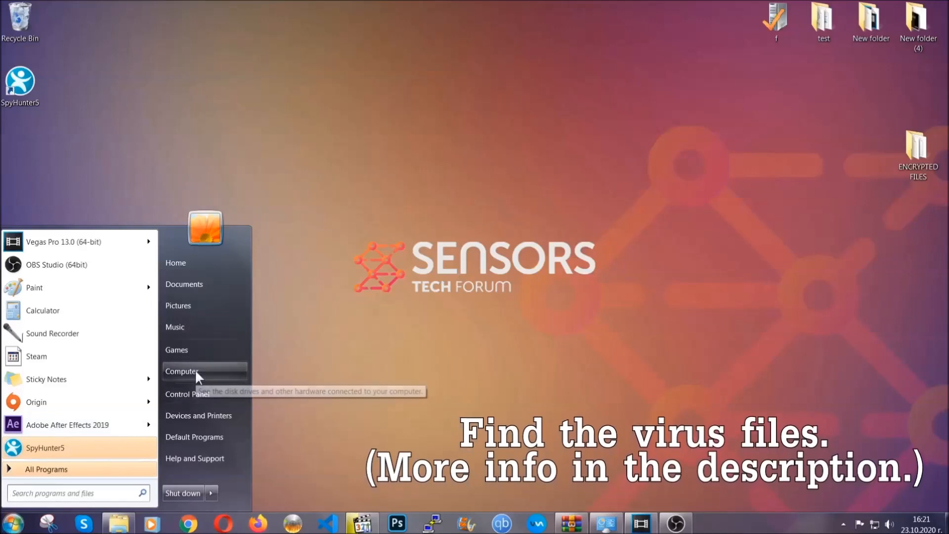
pyautogui.click(183, 371)
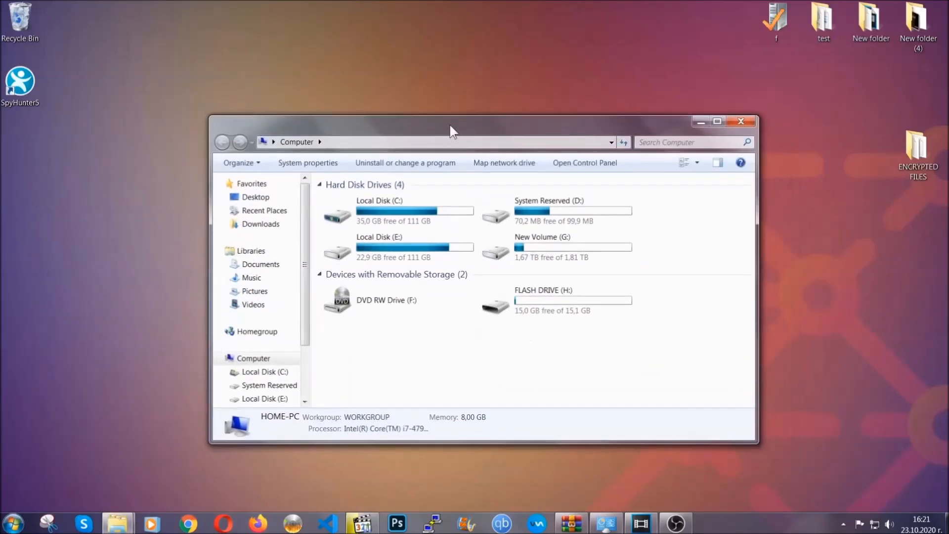
pyautogui.click(690, 142)
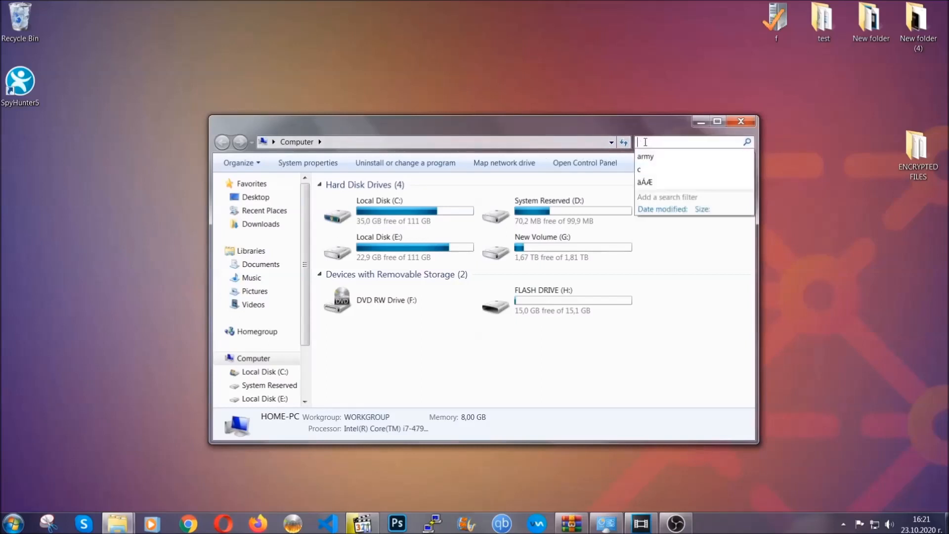
pyautogui.write('fileextension:exe E')
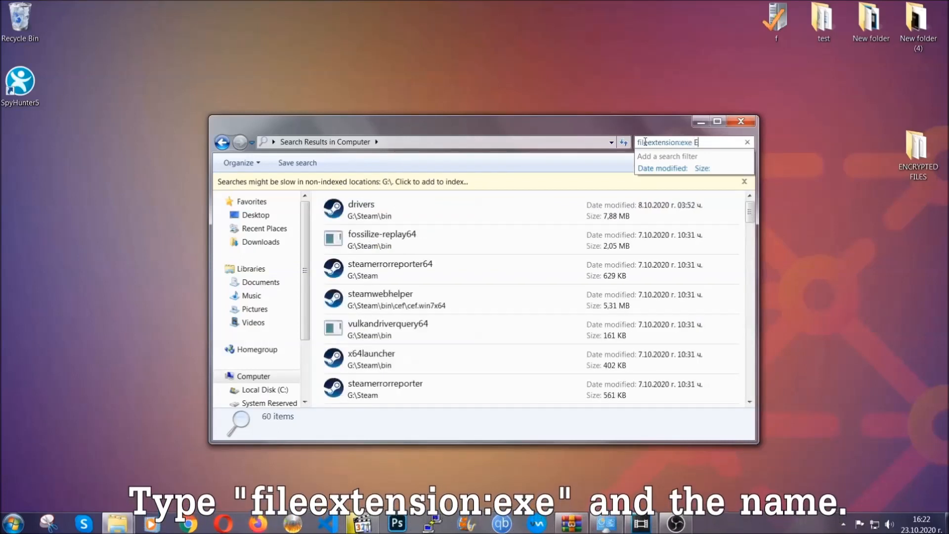
pyautogui.write('xample Vir')
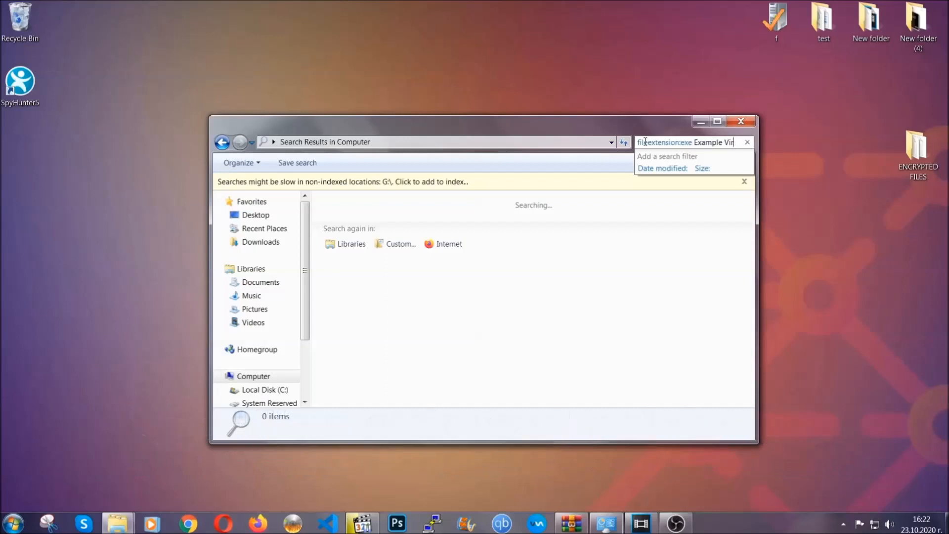
pyautogui.write('Name')
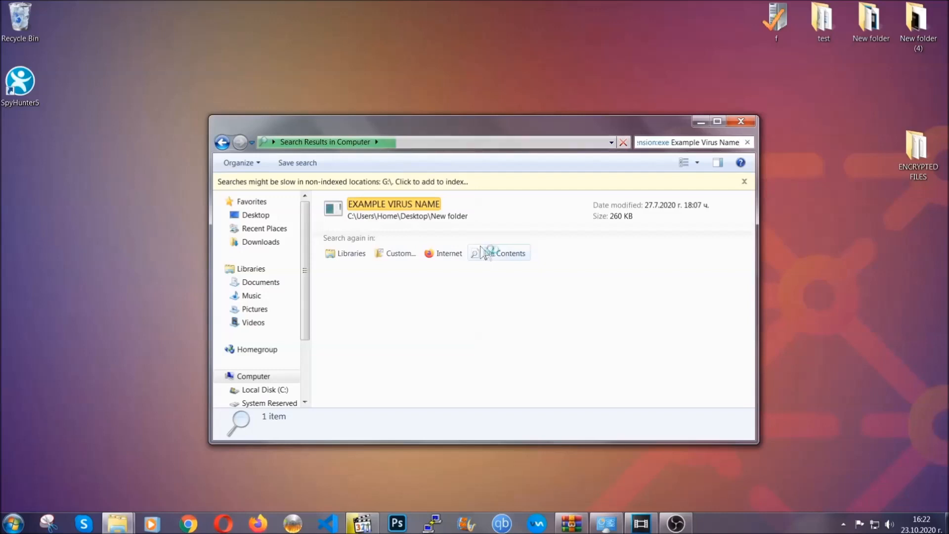
pyautogui.click(394, 209)
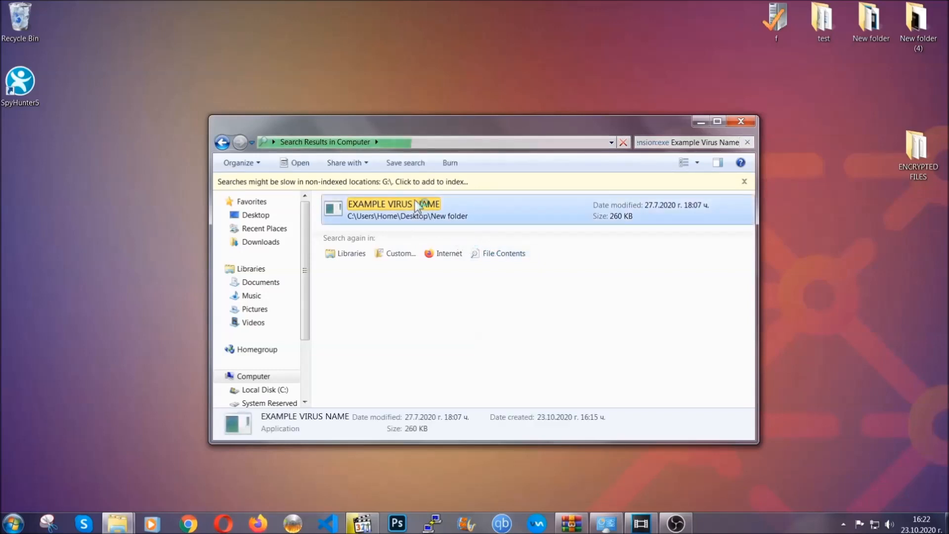
pyautogui.rightClick(393, 208)
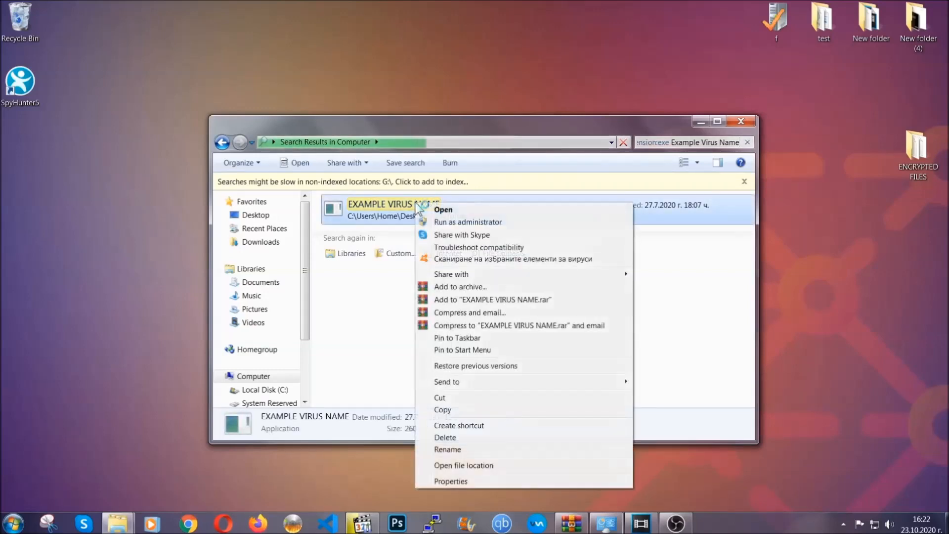
pyautogui.moveTo(445, 437)
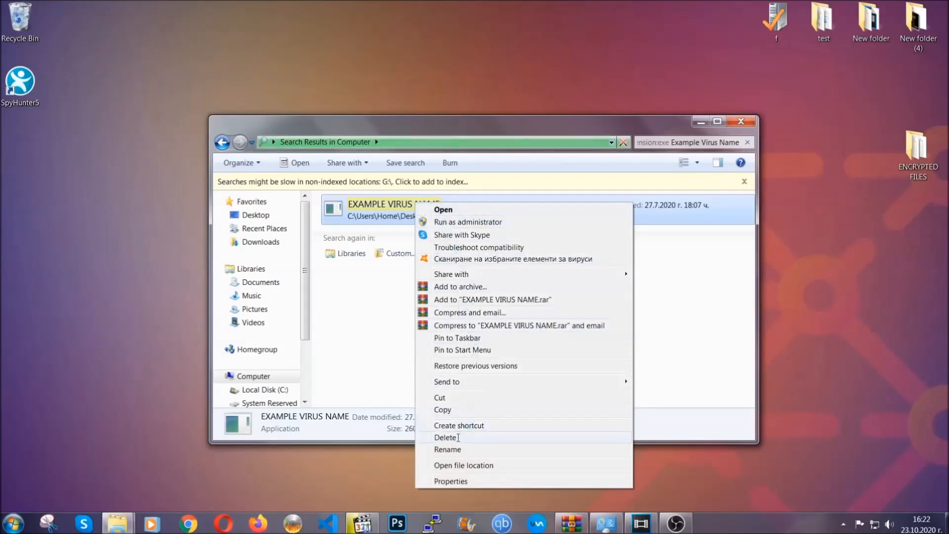
# Move the Example Virus Name application to the Recycle Bin and close Explorer.
pyautogui.click(446, 437)
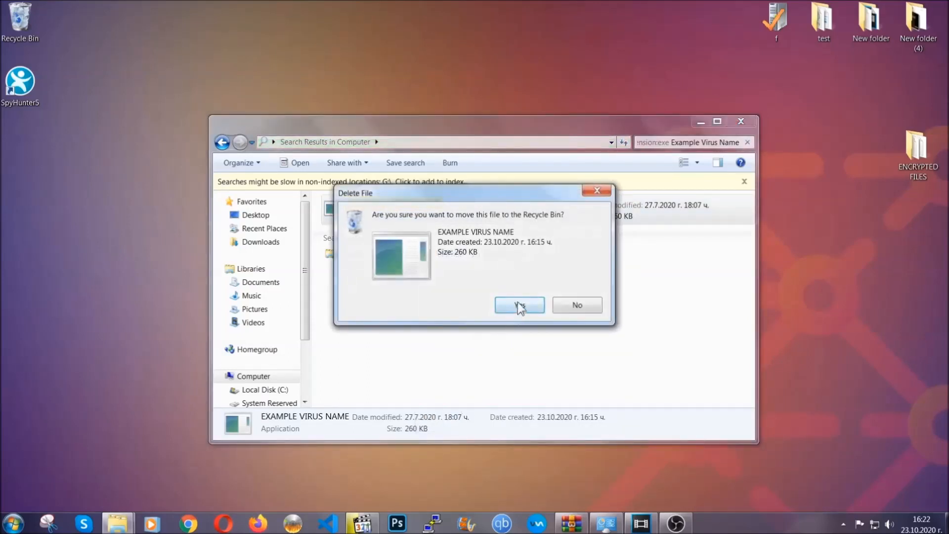
pyautogui.click(519, 305)
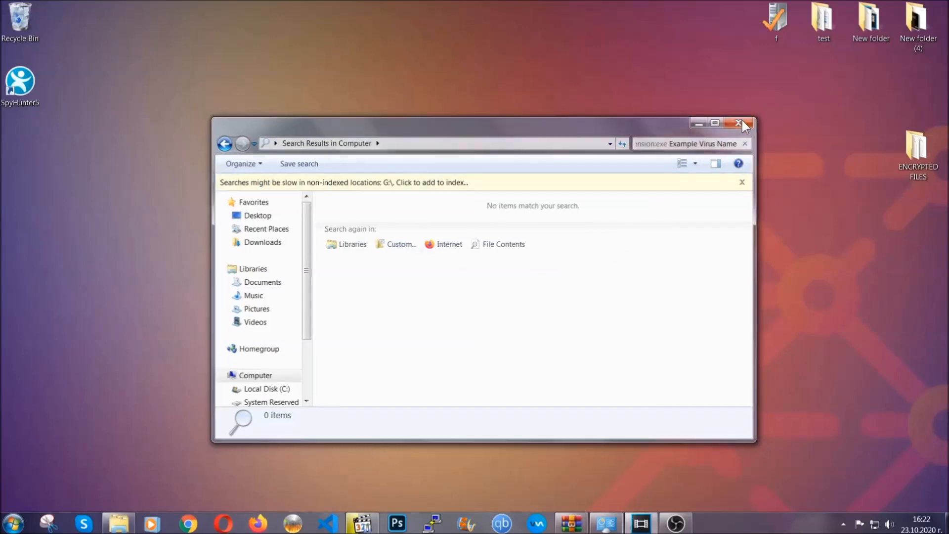
pyautogui.click(741, 123)
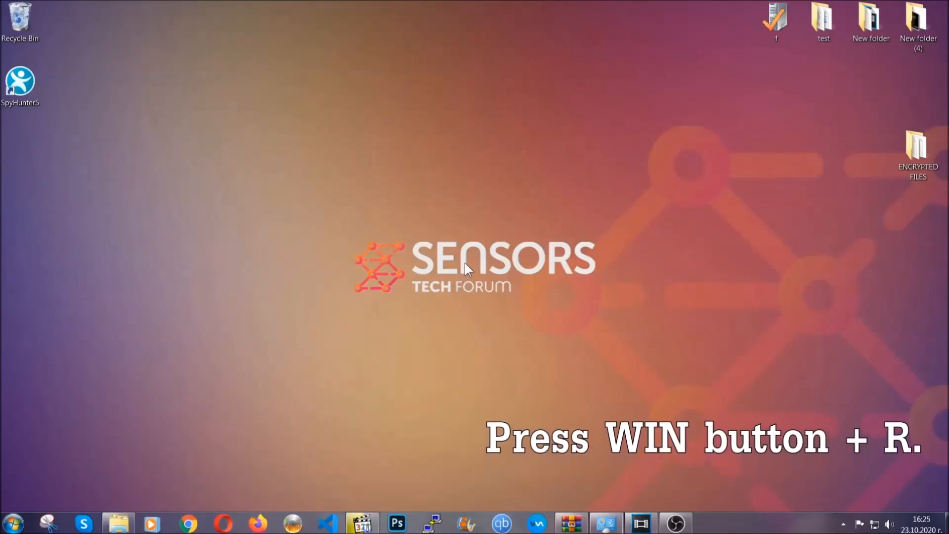
# Launch Registry Editor by entering REGEDIT in the Win+R Run dialog.
pyautogui.press('win+r')
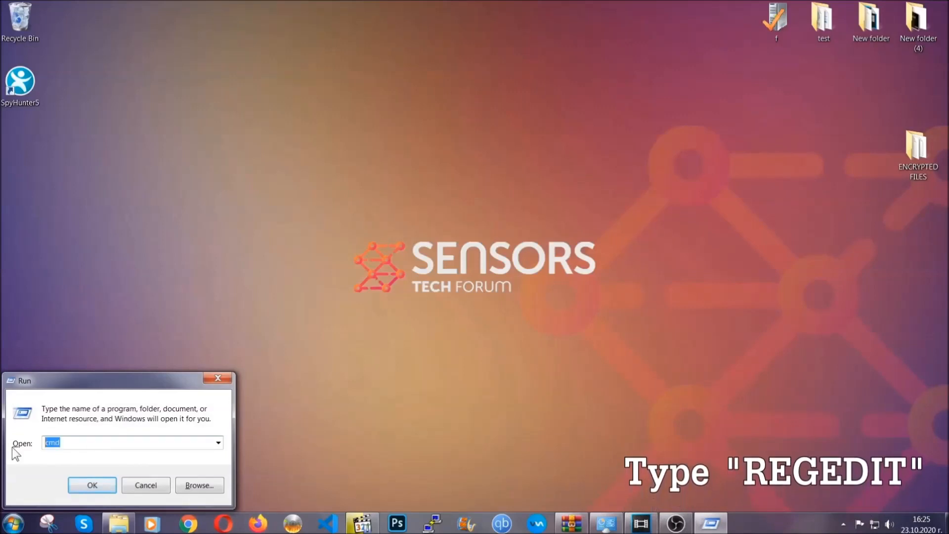
pyautogui.write('REGEDIT')
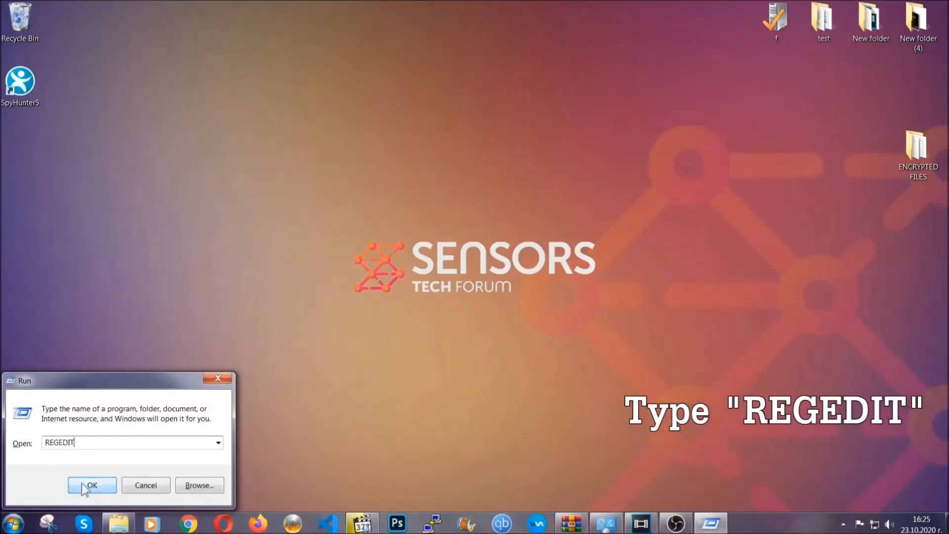
pyautogui.click(92, 485)
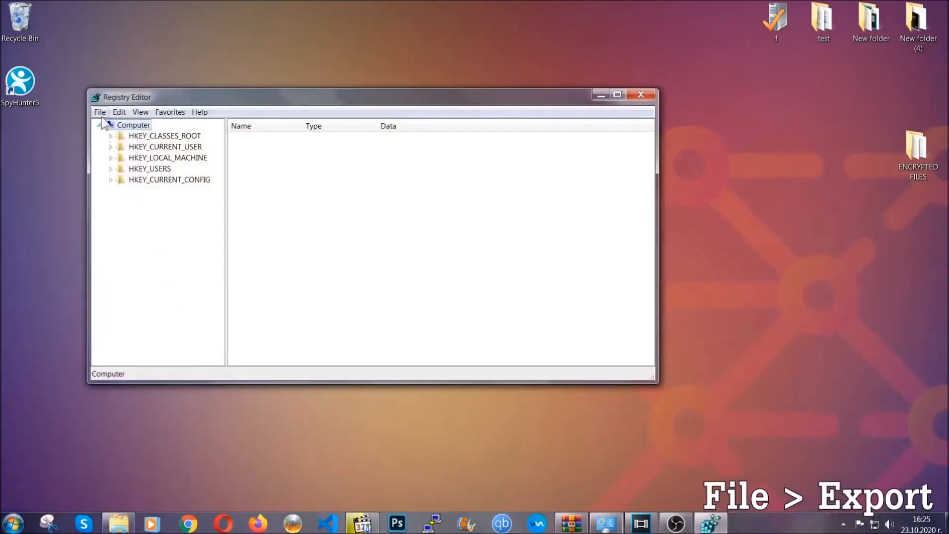
# Export the whole registry to a BACKUP file on the Desktop and recentre the window.
pyautogui.click(99, 112)
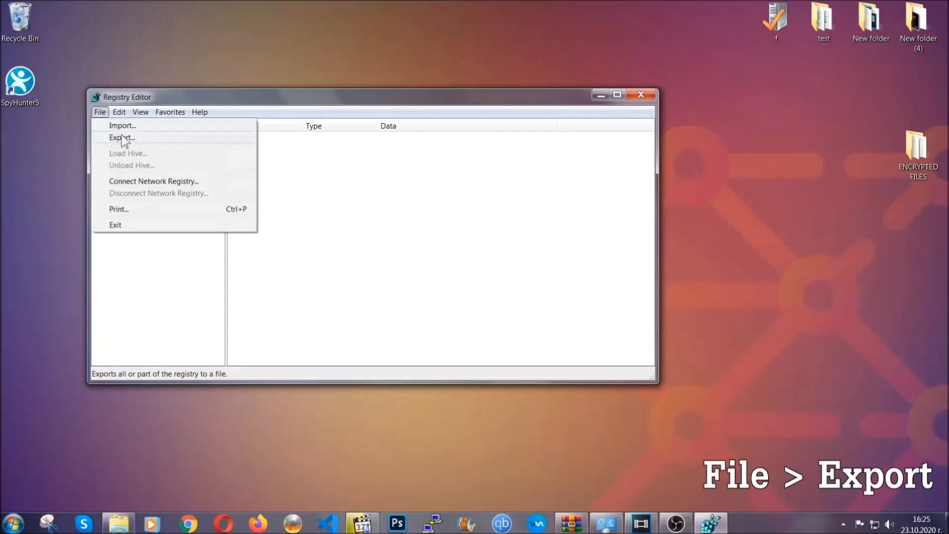
pyautogui.click(122, 137)
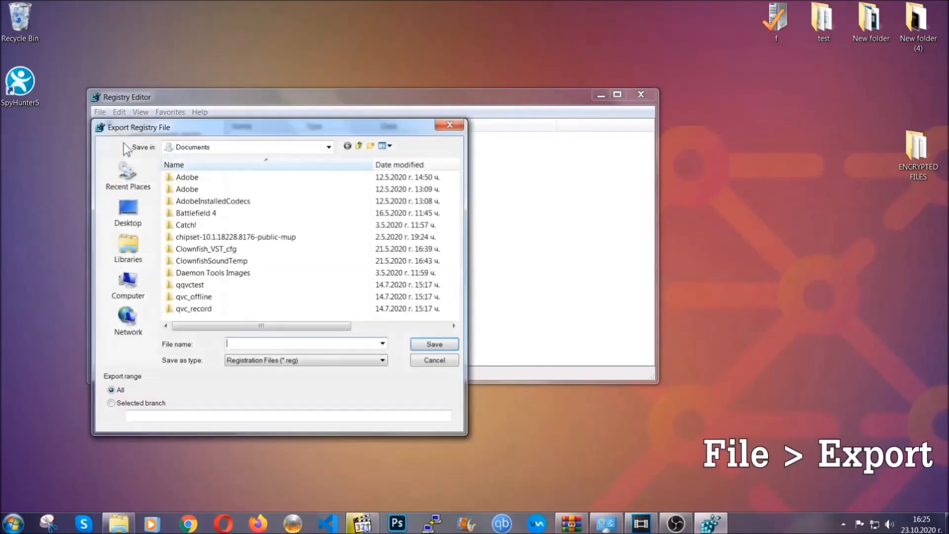
pyautogui.click(127, 212)
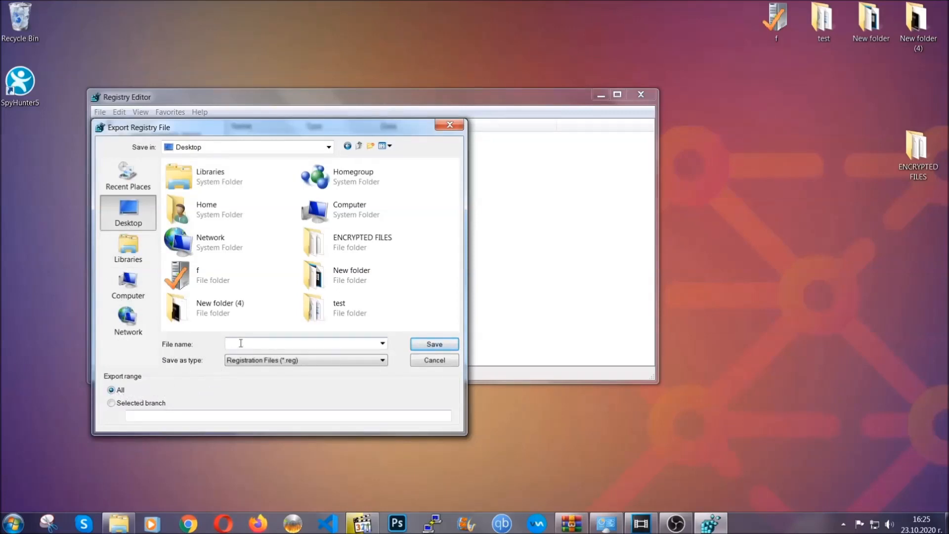
pyautogui.write('BACKUP')
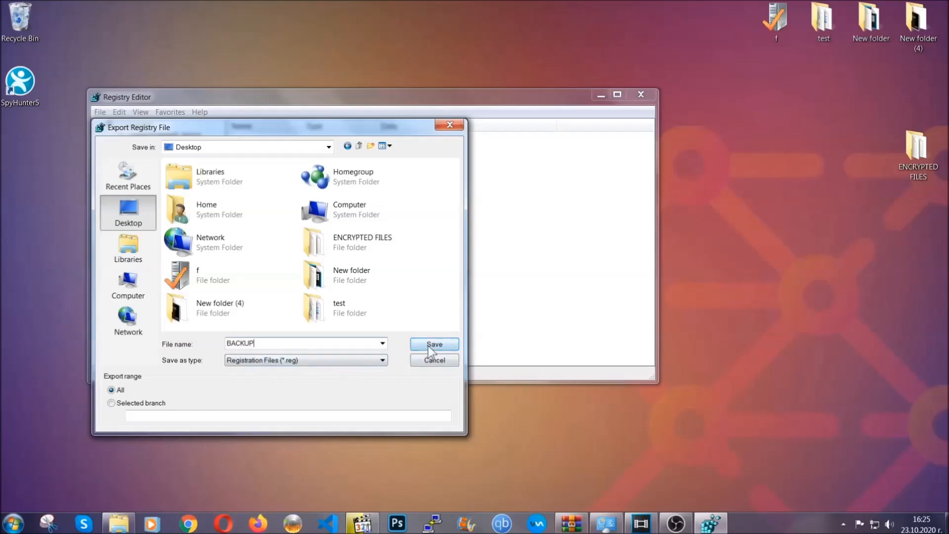
pyautogui.click(434, 343)
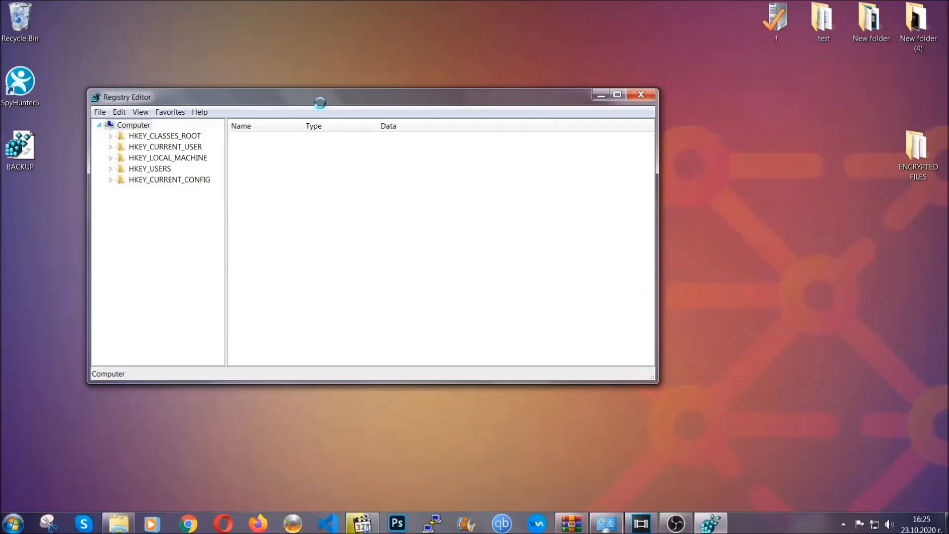
pyautogui.moveTo(320, 101); pyautogui.dragTo(448, 120)
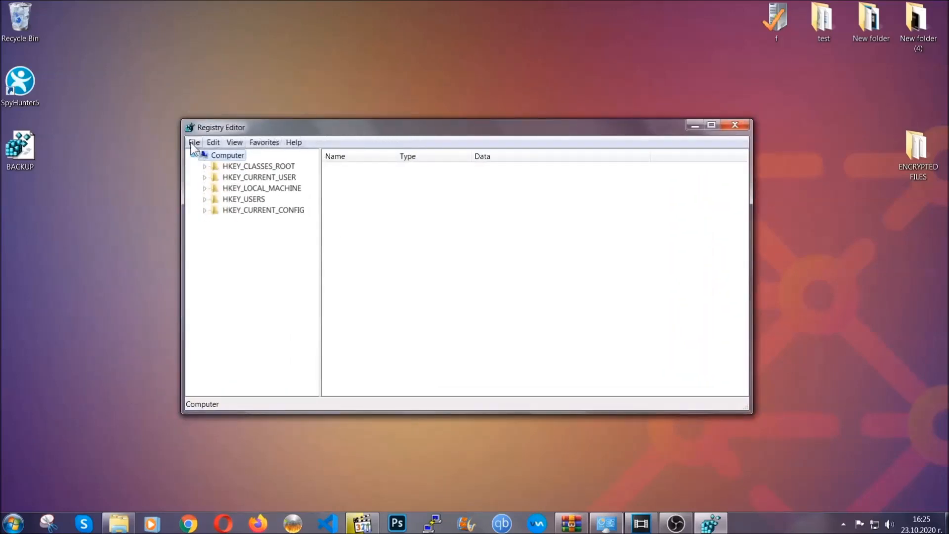
# Search the registry keys for 'RunOnce' to reach HKCU\Software\Microsoft\Windows\CurrentVersion\RunOnce.
pyautogui.click(194, 143)
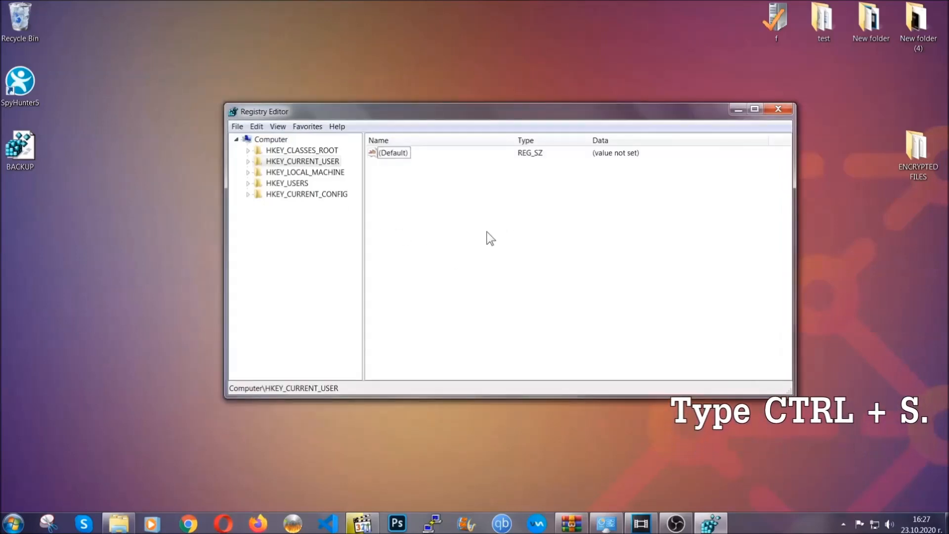
pyautogui.press('ctrl+f')
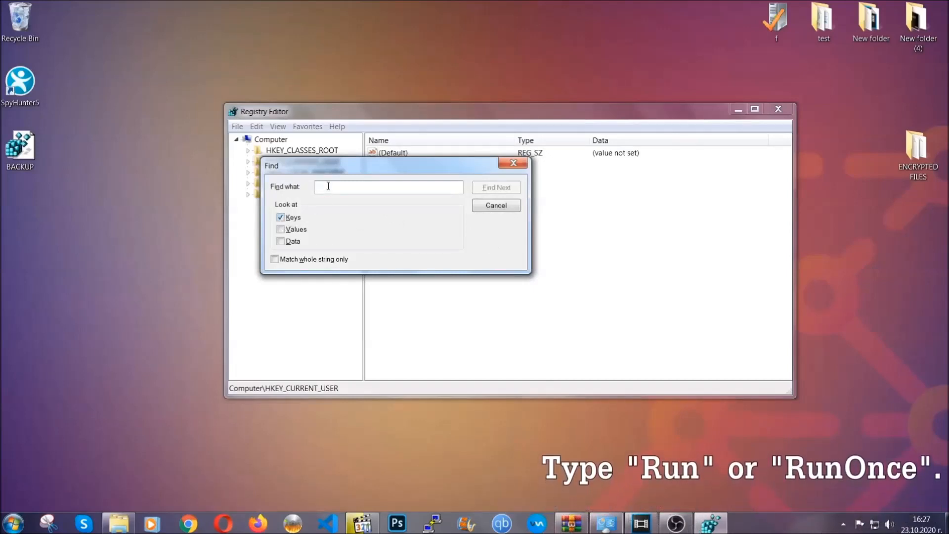
pyautogui.write('RunOnce')
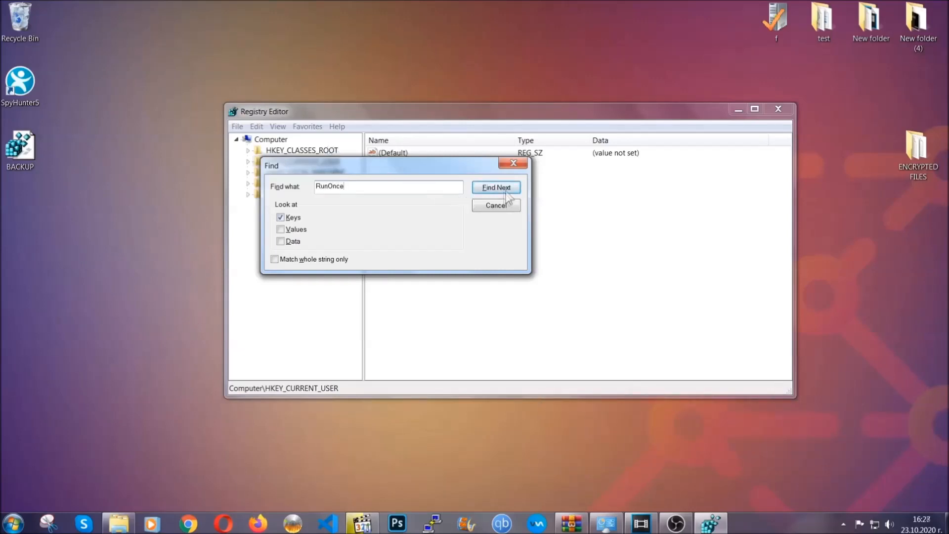
pyautogui.click(495, 187)
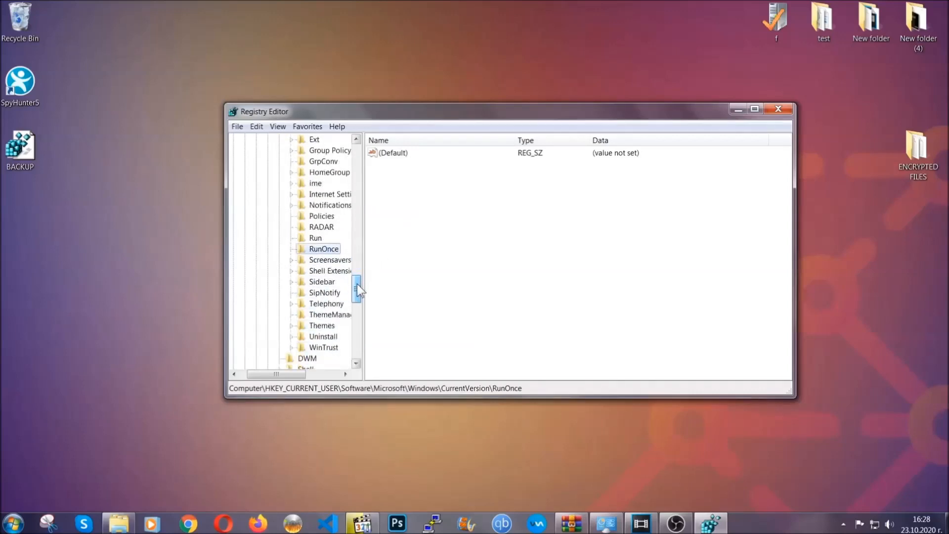
# Delete the 'THE VIRUS' value from the current user's Run key and close Registry Editor.
pyautogui.click(315, 238)
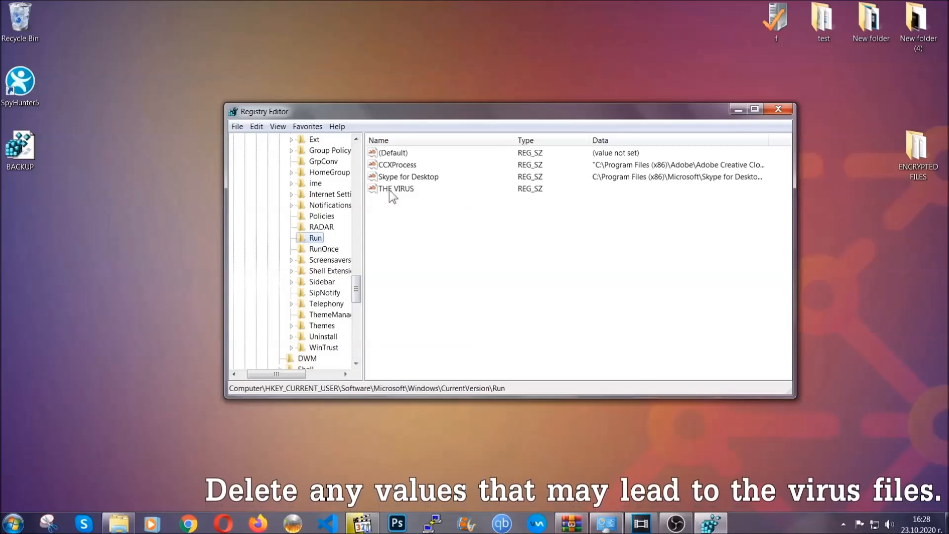
pyautogui.rightClick(396, 188)
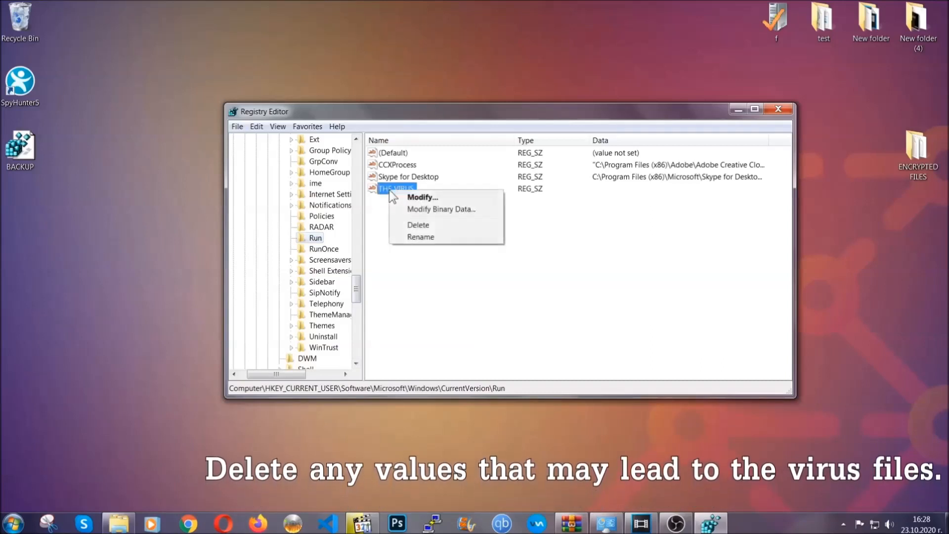
pyautogui.click(418, 225)
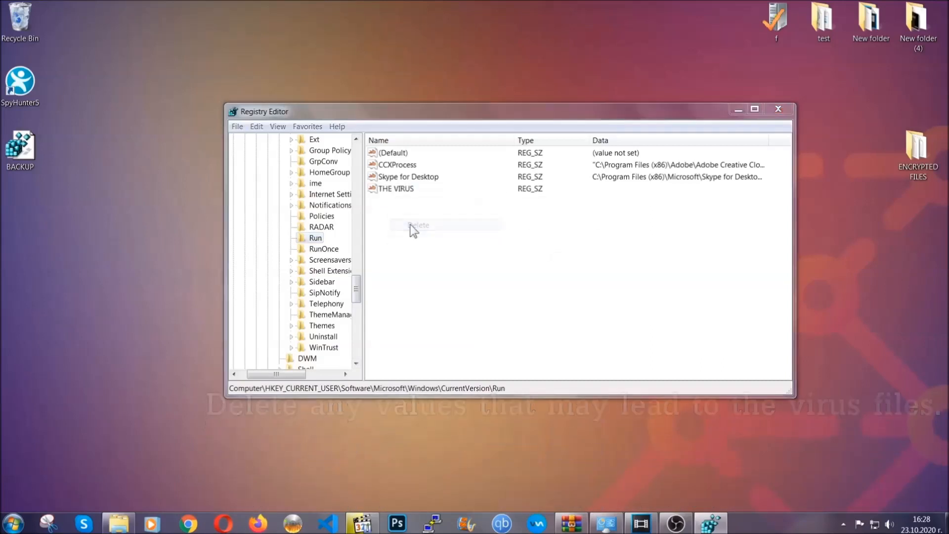
pyautogui.click(419, 224)
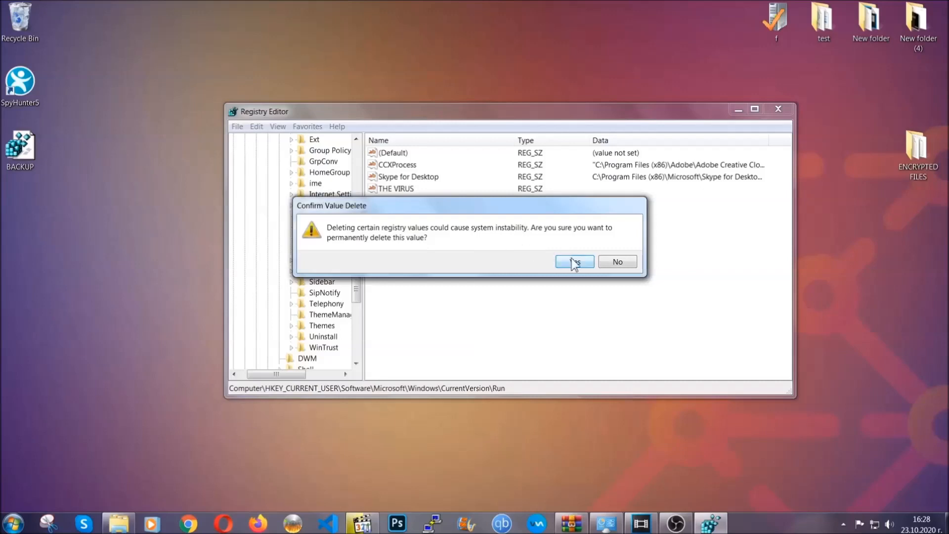
pyautogui.click(573, 261)
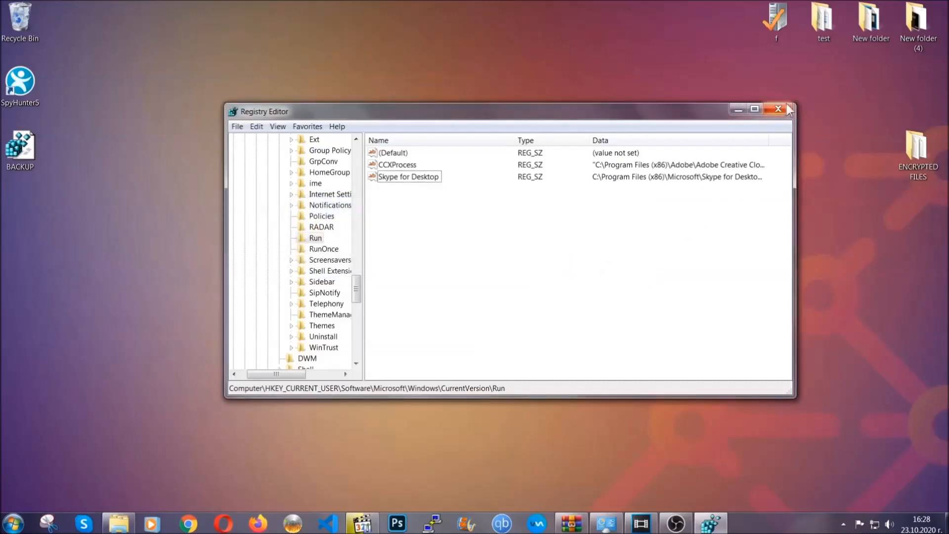
pyautogui.click(778, 109)
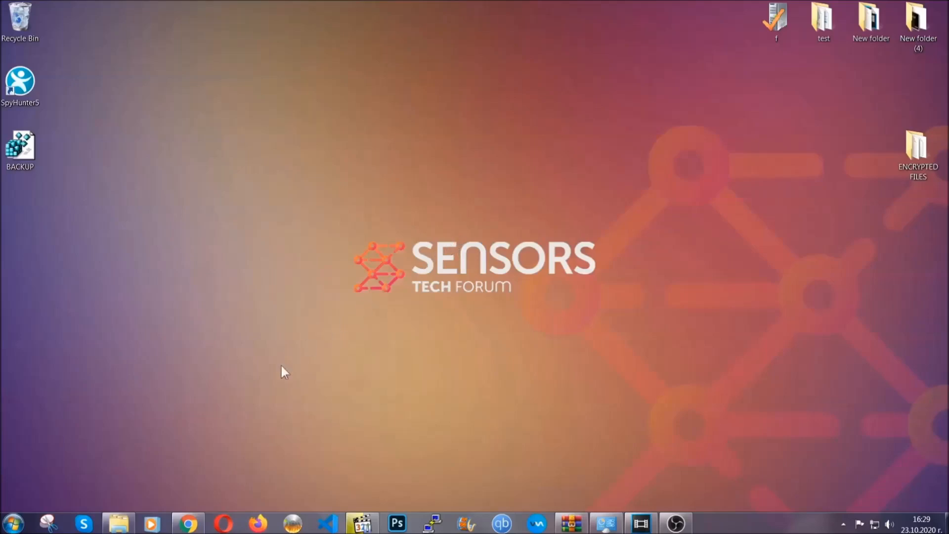
# Open the SensorsTechForum restore-files article in Chrome and expand 'Method 2 - Restore Data via Windows Backup'.
pyautogui.click(188, 522)
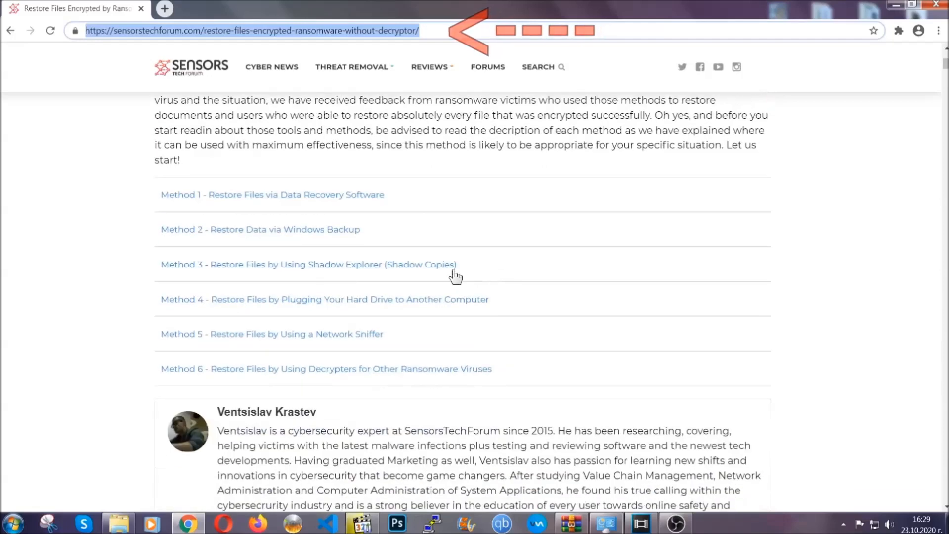
pyautogui.moveTo(227, 245)
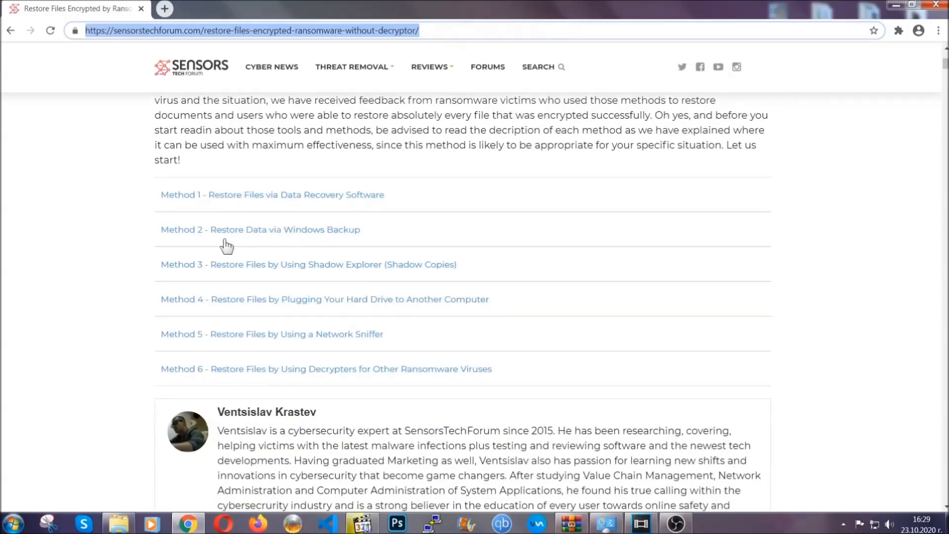
pyautogui.moveTo(321, 273)
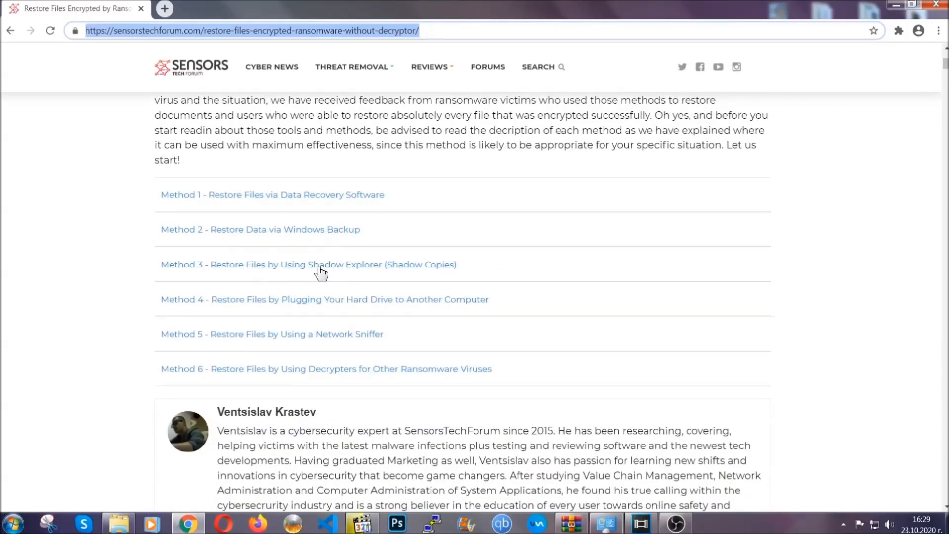
pyautogui.moveTo(340, 312)
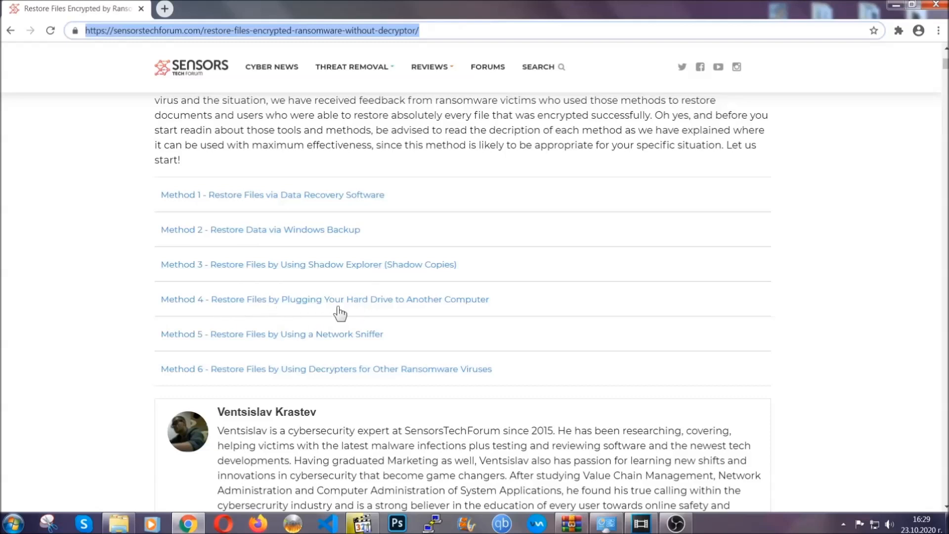
pyautogui.click(259, 229)
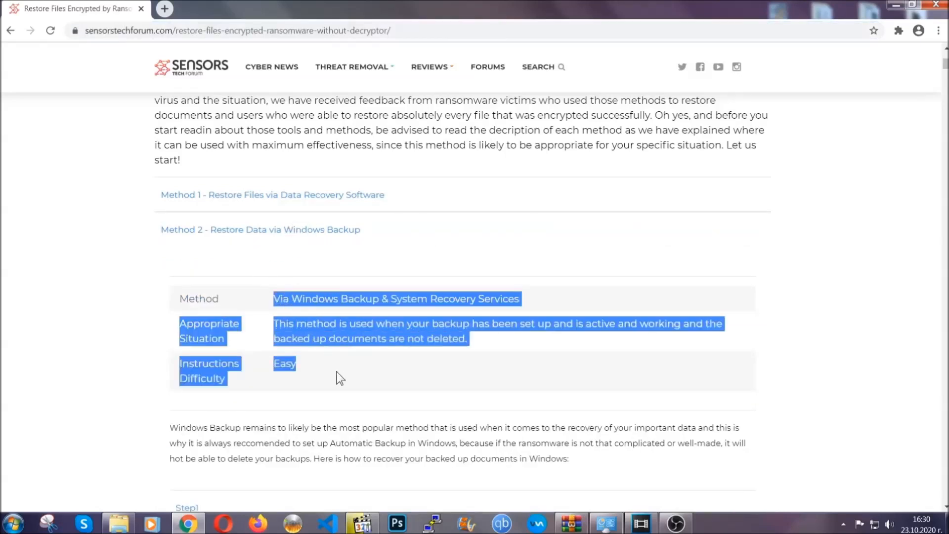
# Expand Step 3 of the Windows Backup method and scroll through the article.
pyautogui.scroll(-3)
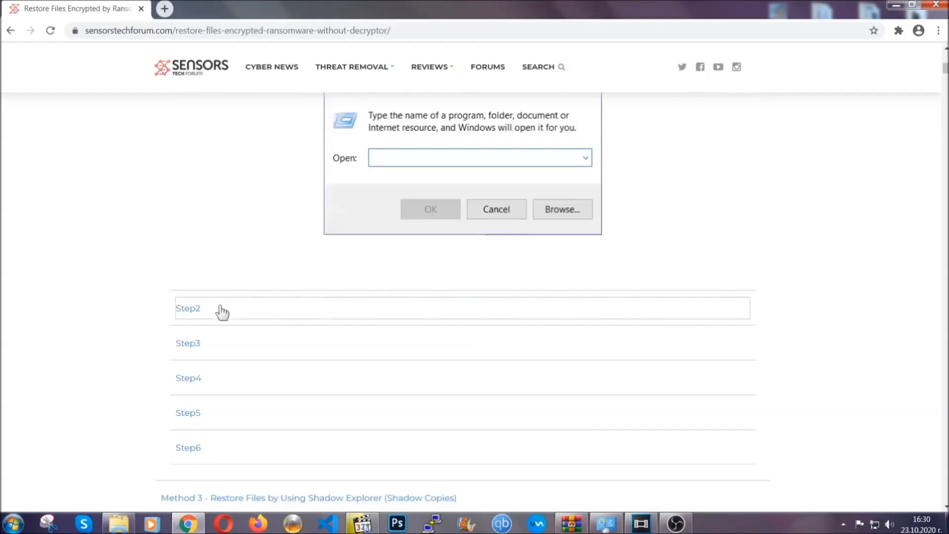
pyautogui.write('ms-settings:windowsupdate')
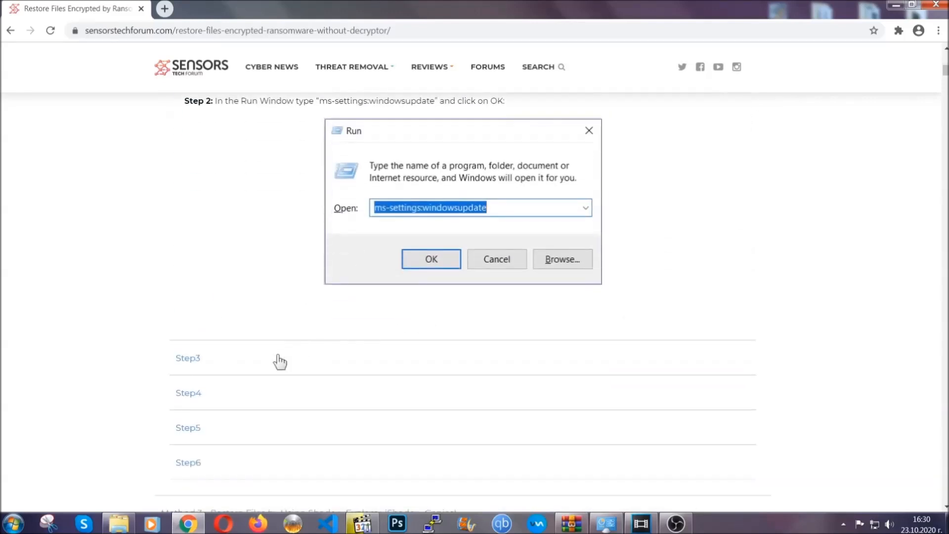
pyautogui.click(430, 259)
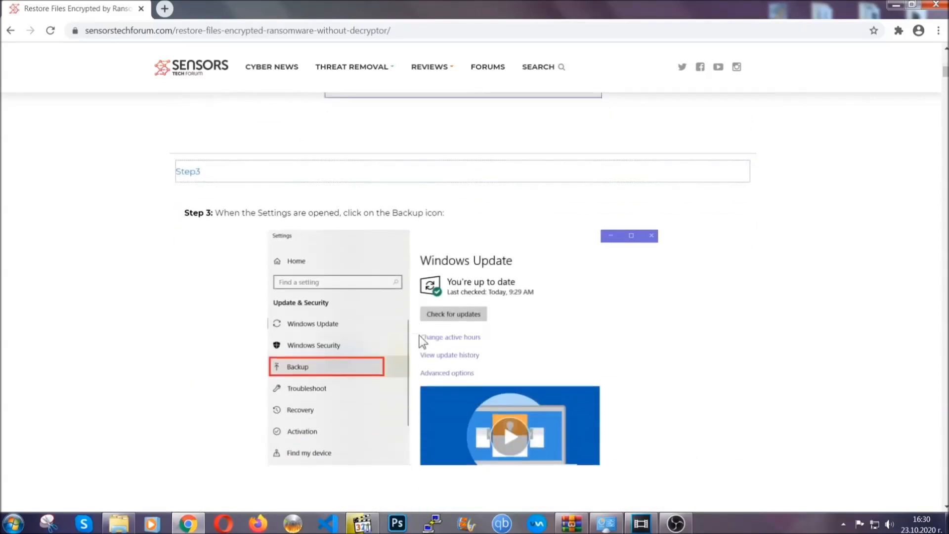
pyautogui.scroll(-3)
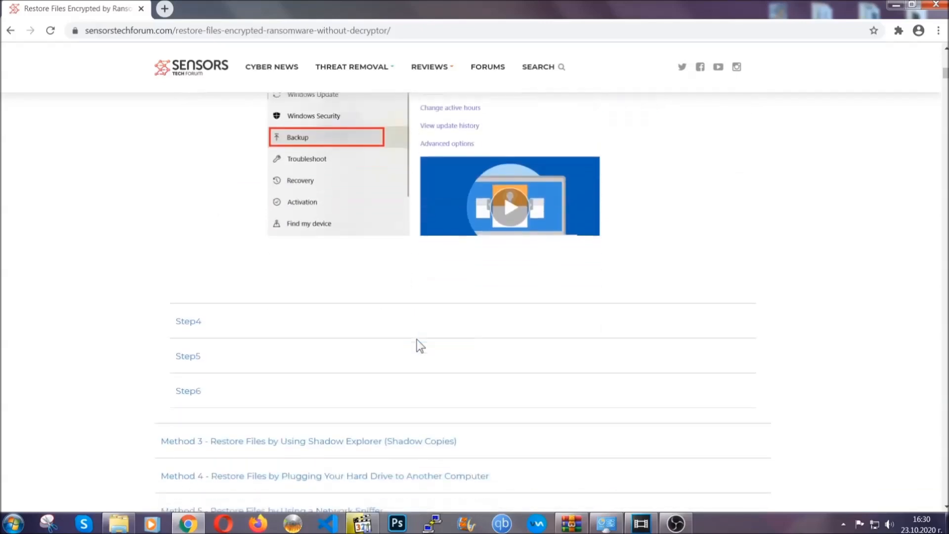
pyautogui.scroll(-3)
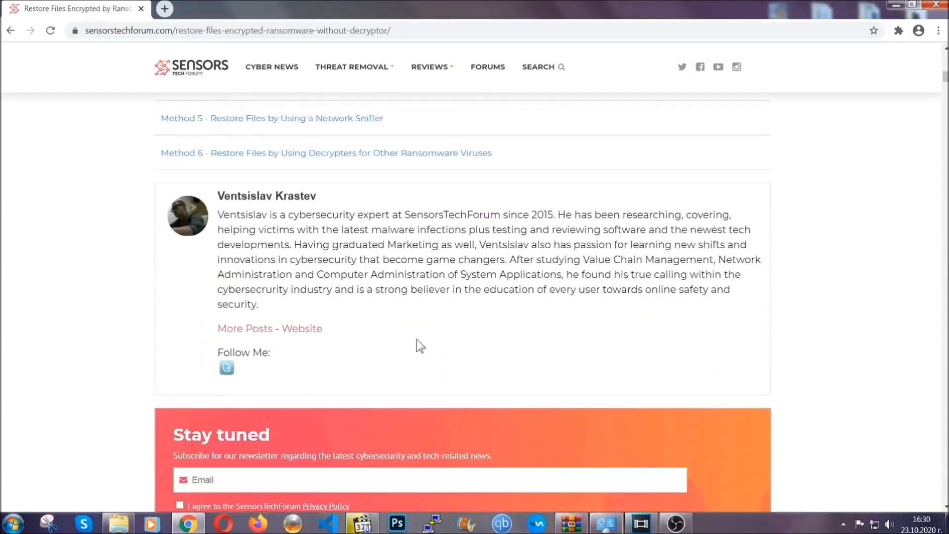
pyautogui.scroll(3)
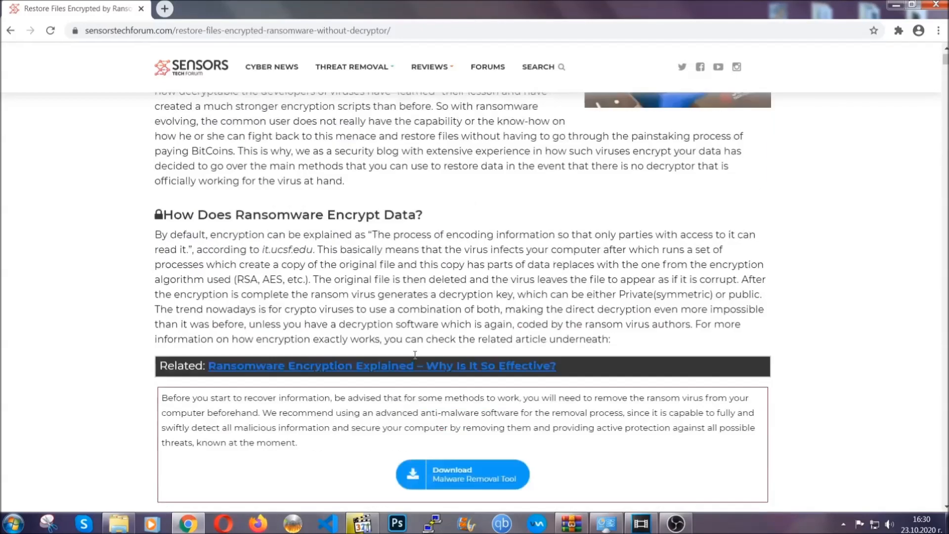